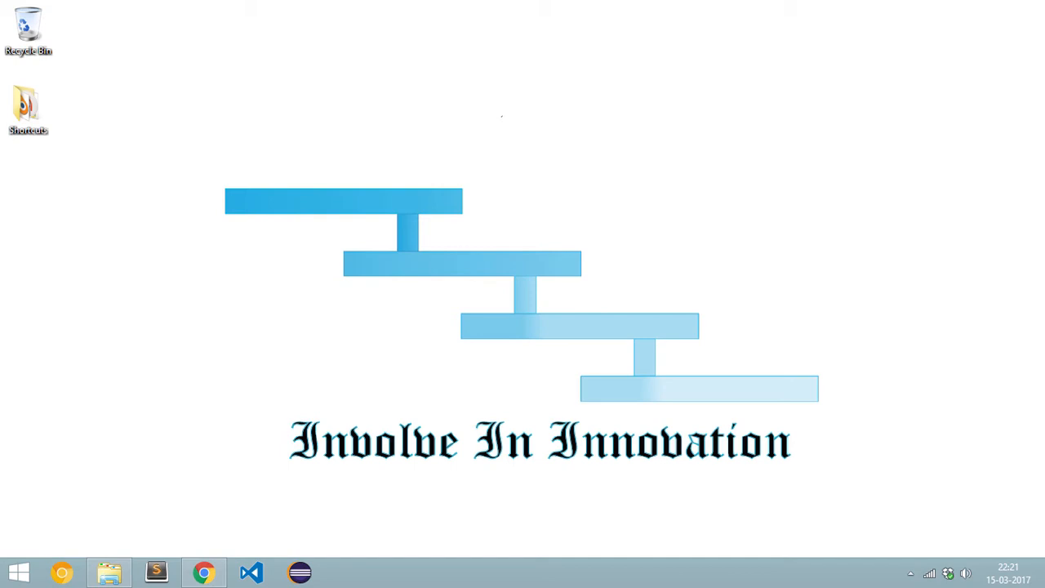
Step: Launch Chrome from the taskbar to reach python.org
{"action": "left_click", "coordinate": [204, 571]}
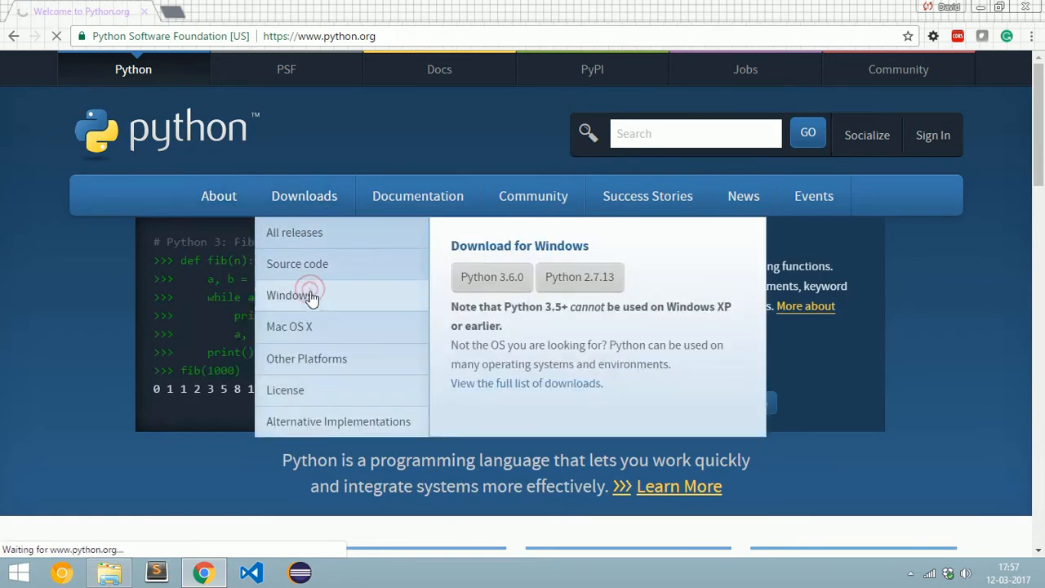
Step: Download the Python 3.4.4 Windows x86-64 MSI installer from the Windows releases page
{"action": "left_click", "coordinate": [287, 294]}
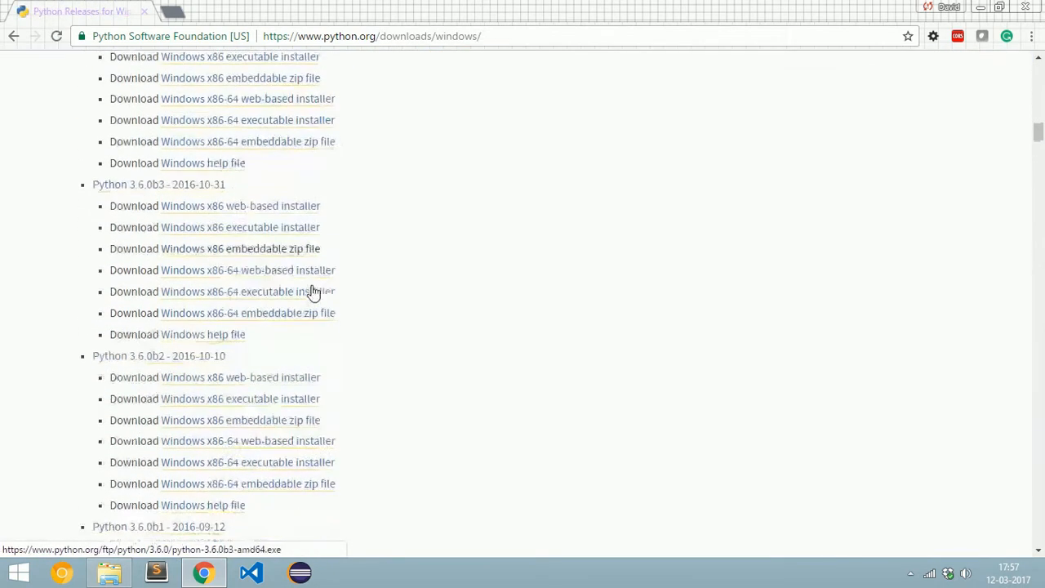
{"action": "scroll", "scroll_direction": "down", "scroll_amount": 3}
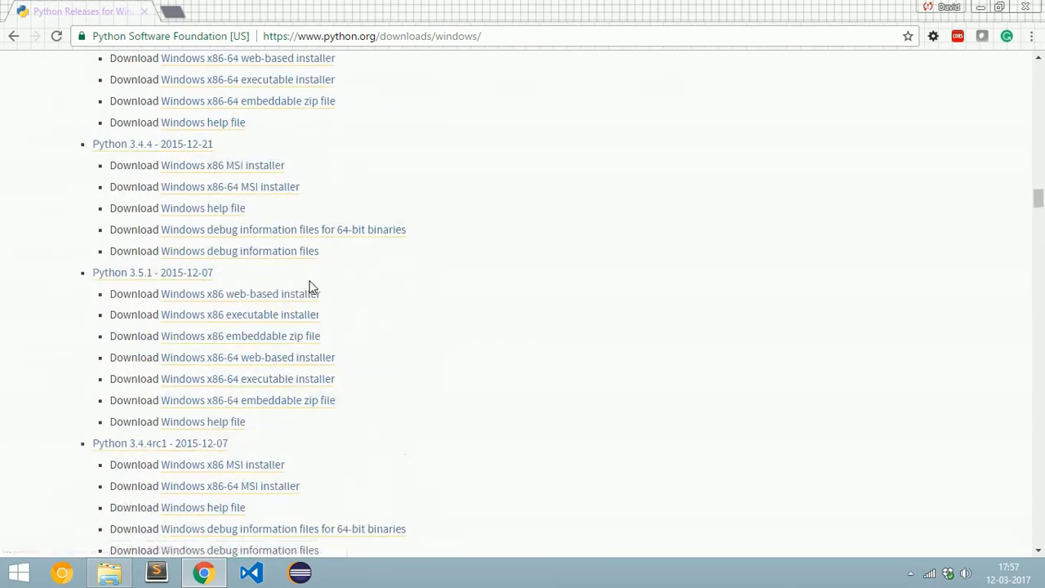
{"action": "scroll", "scroll_direction": "down", "scroll_amount": 3}
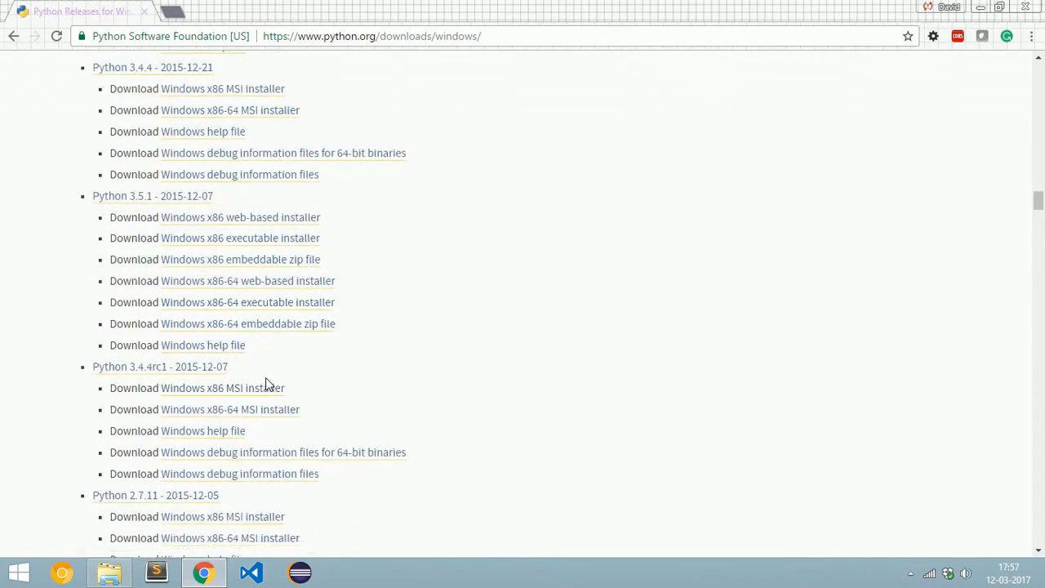
{"action": "mouse_move", "coordinate": [222, 388]}
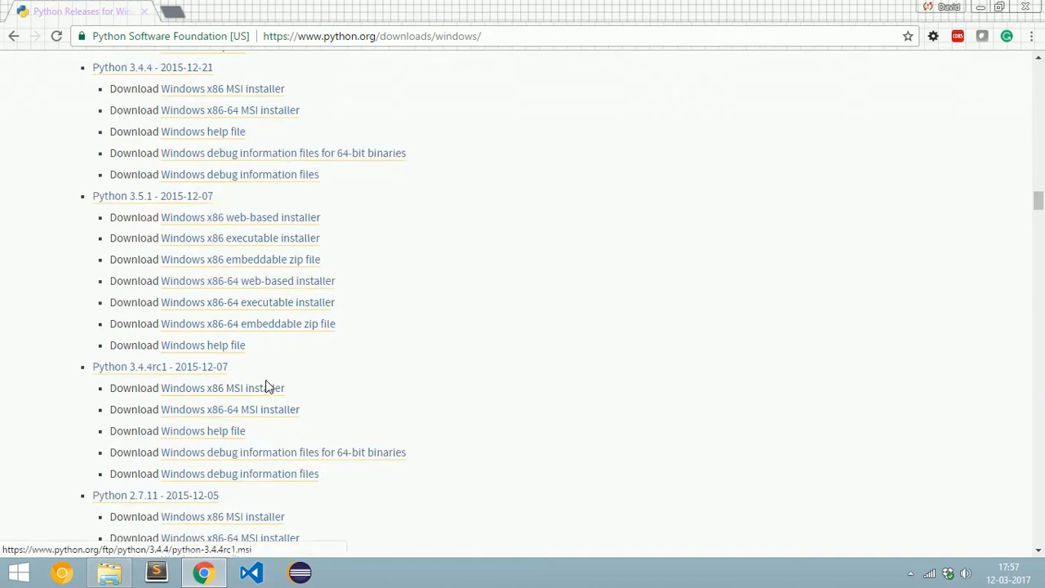
{"action": "mouse_move", "coordinate": [270, 259]}
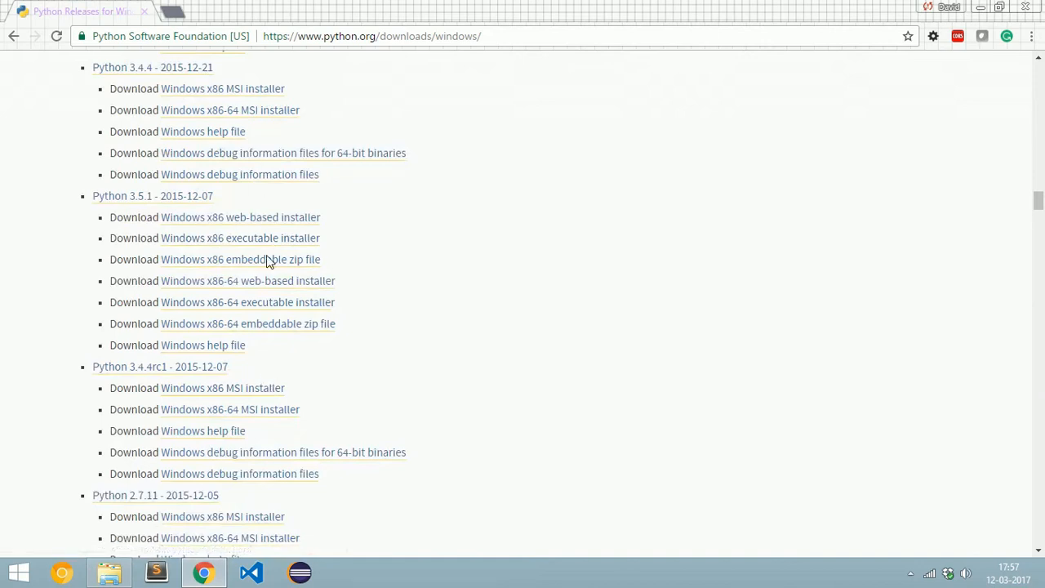
{"action": "mouse_move", "coordinate": [245, 139]}
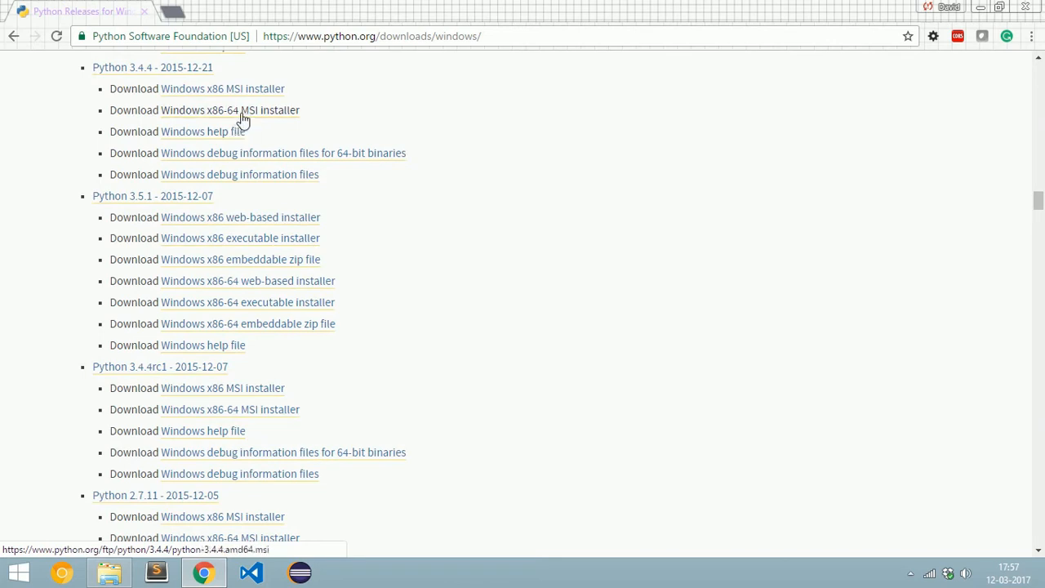
{"action": "left_click", "coordinate": [230, 110]}
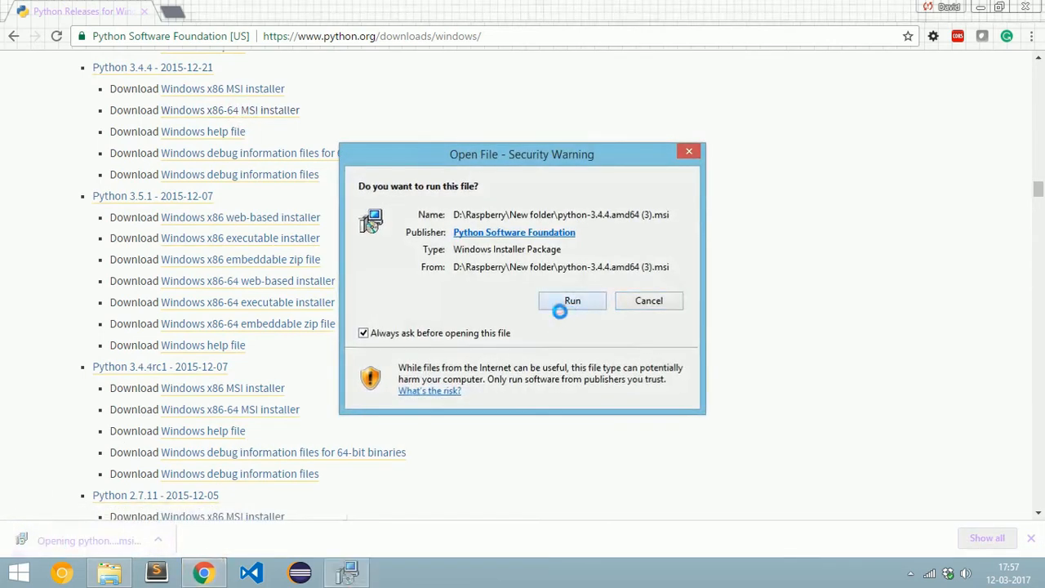
Step: Install Python 3.4.4 for all users into C:\Python34 with default features
{"action": "left_click", "coordinate": [573, 301]}
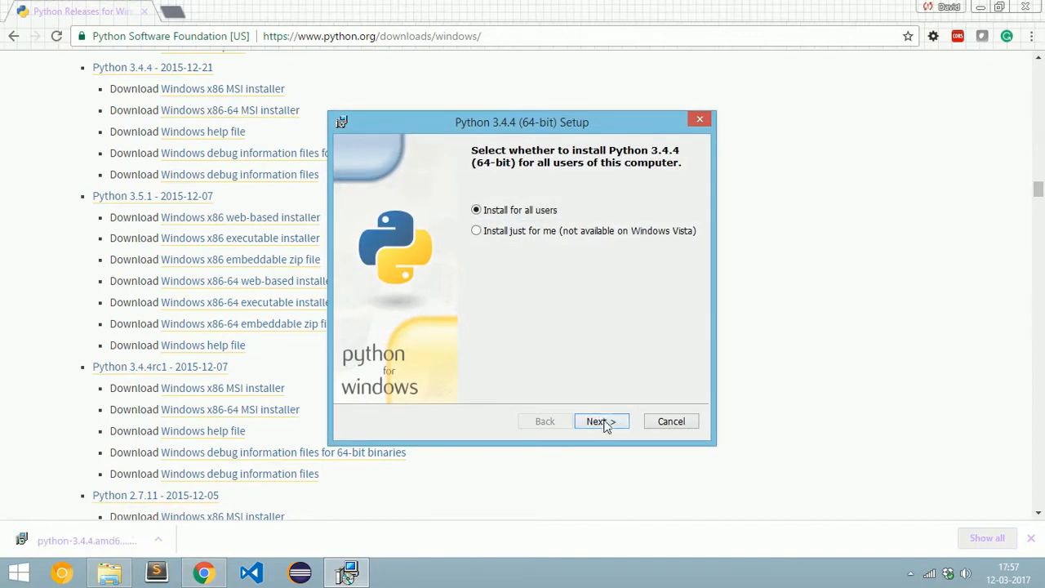
{"action": "left_click", "coordinate": [596, 421]}
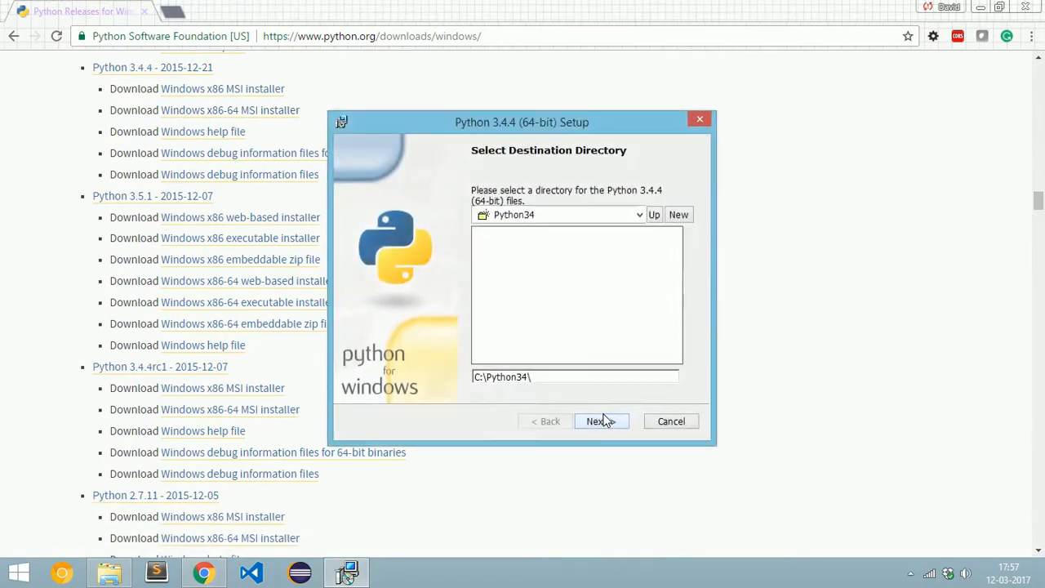
{"action": "left_click", "coordinate": [599, 420]}
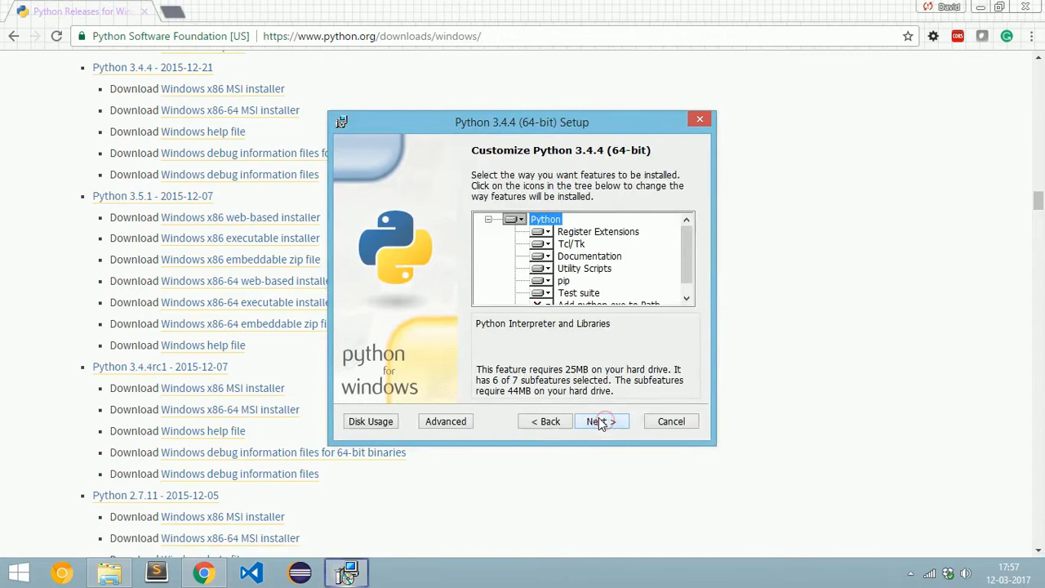
{"action": "left_click", "coordinate": [596, 420]}
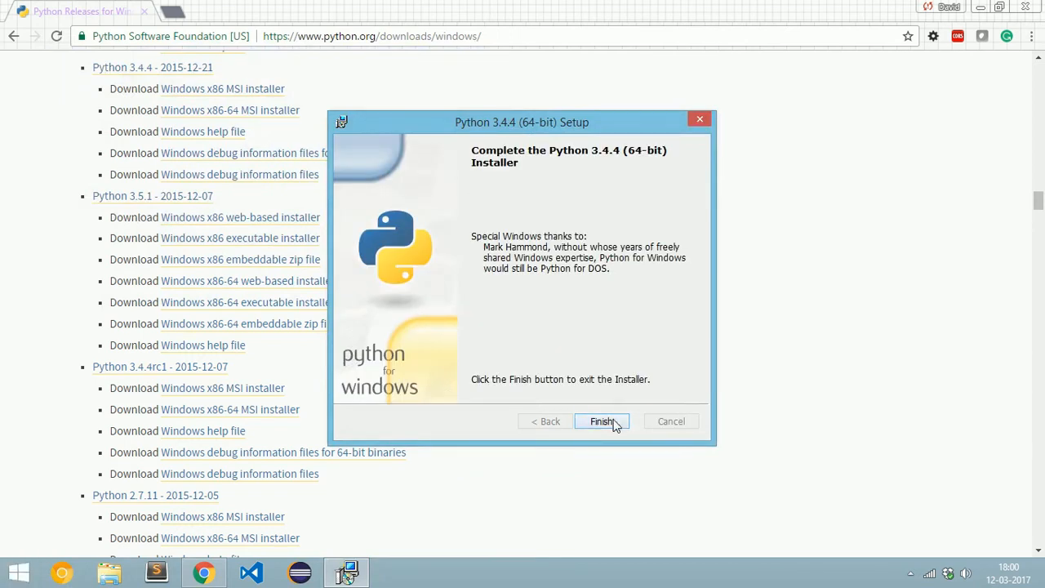
{"action": "left_click", "coordinate": [601, 420]}
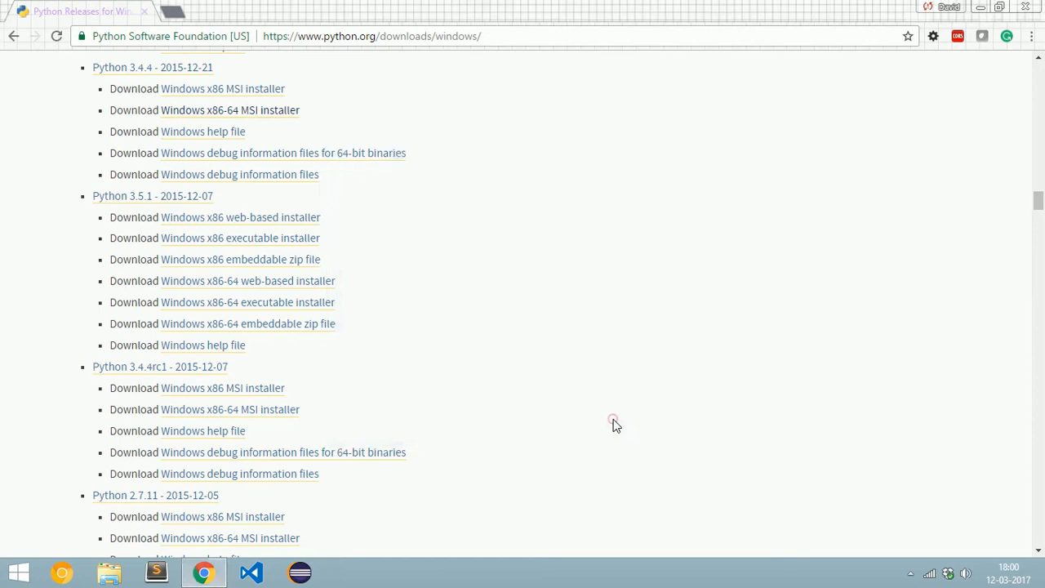
{"action": "type", "text": "compu"}
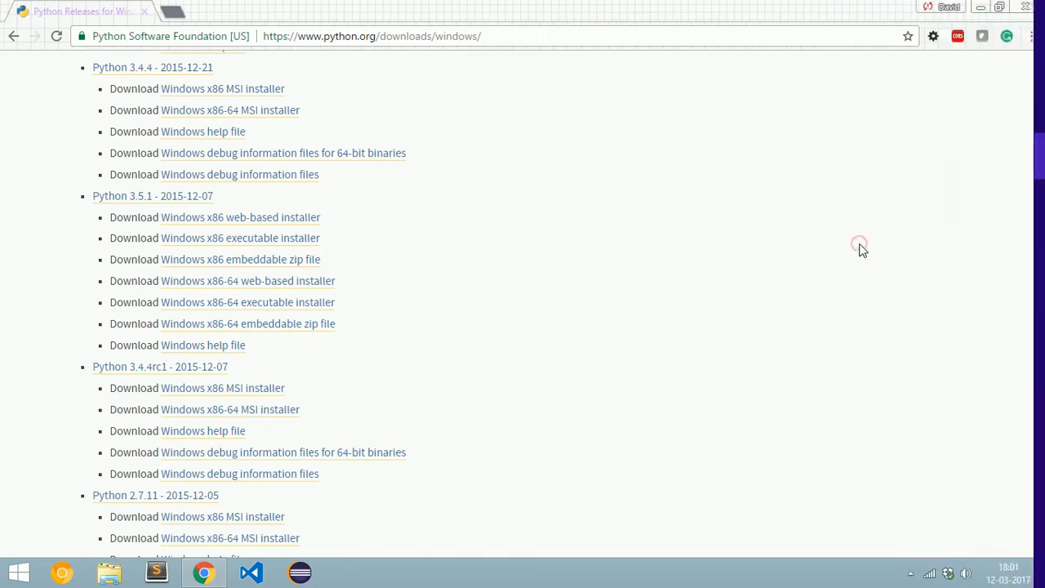
Step: Go from system information through Advanced system settings to the Environment Variables list
{"action": "left_click", "coordinate": [346, 571]}
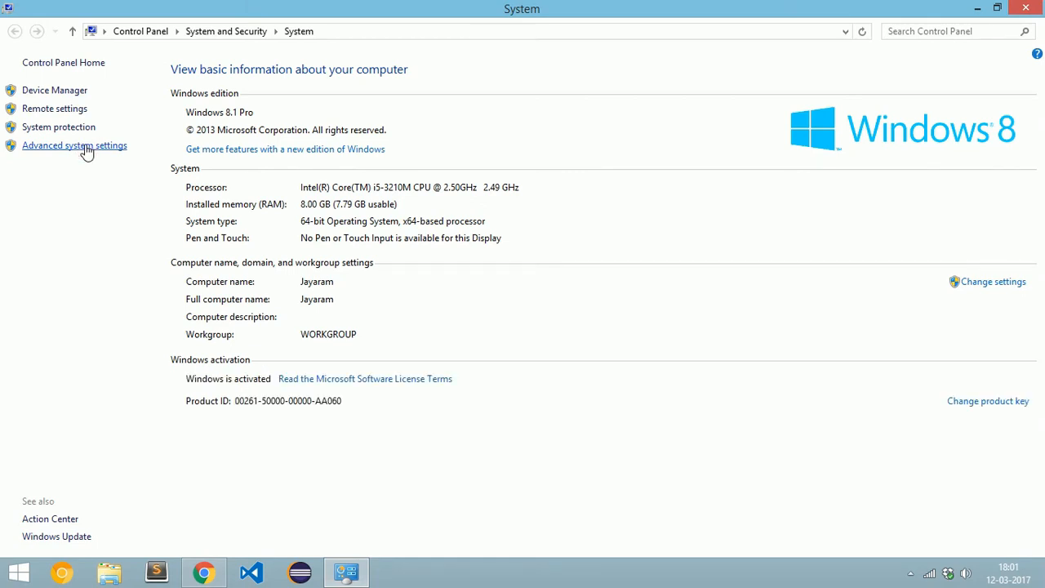
{"action": "left_click", "coordinate": [75, 144]}
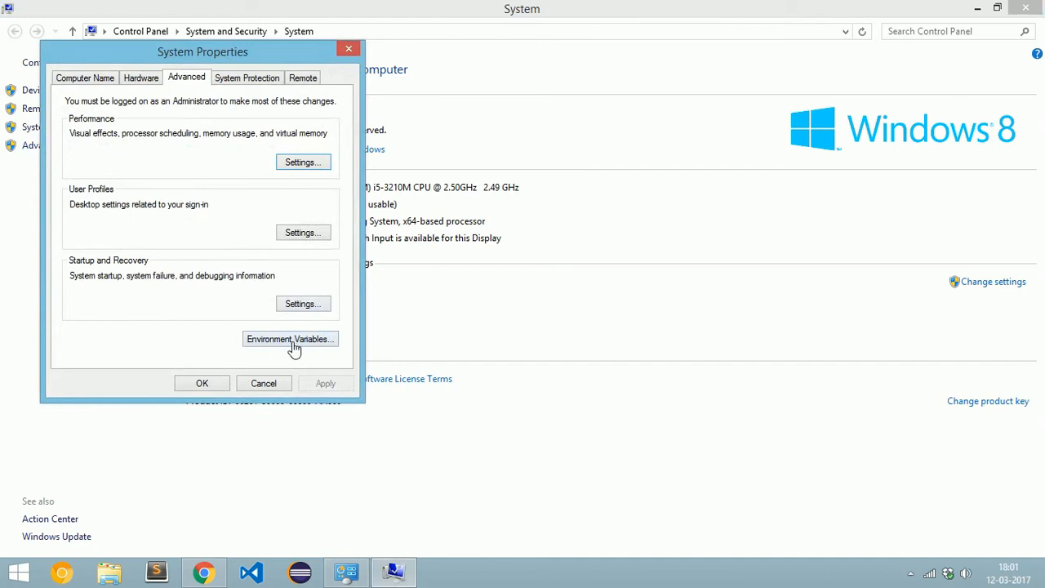
{"action": "left_click", "coordinate": [289, 339]}
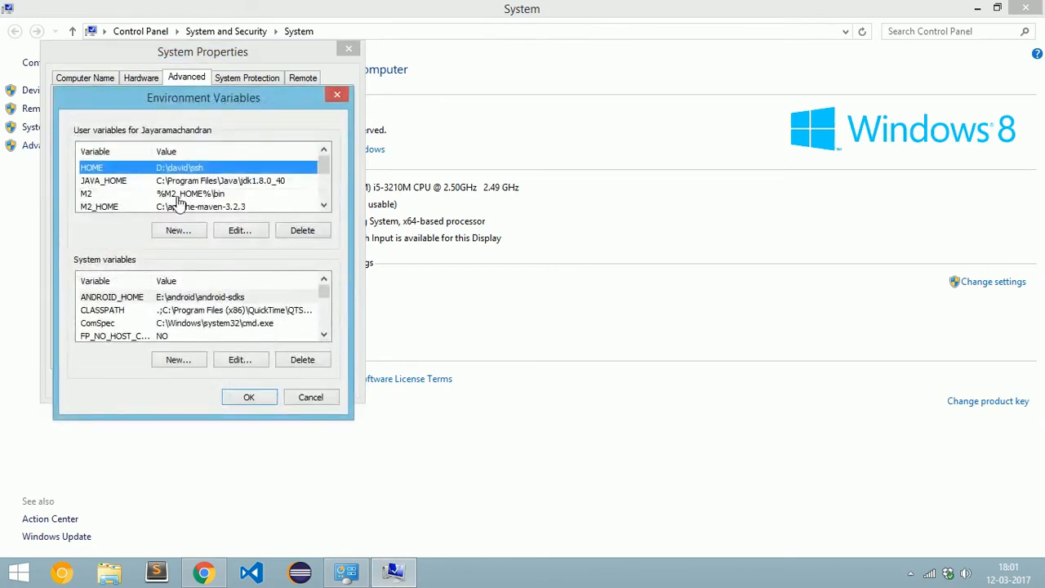
{"action": "scroll", "scroll_direction": "down", "scroll_amount": 3}
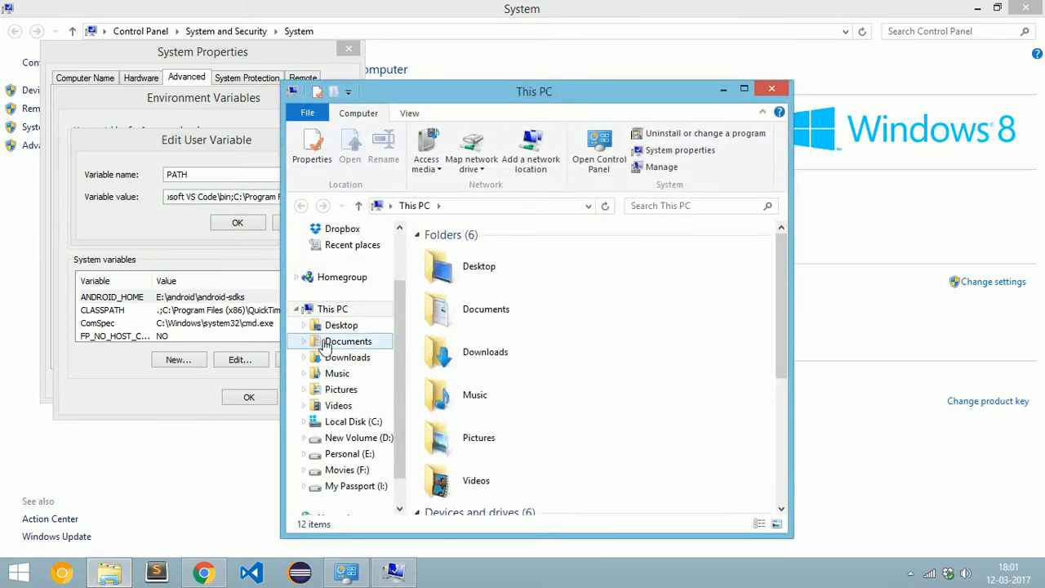
Step: Rename python.exe in C:\Python34 to python34 and save PATH ending with ;C:\Python34
{"action": "left_click", "coordinate": [351, 421]}
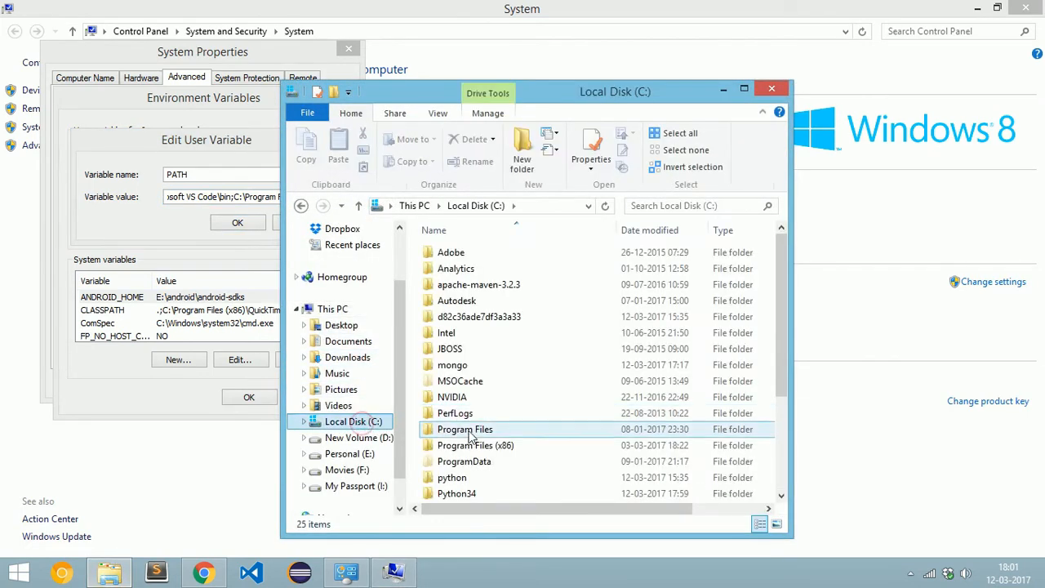
{"action": "left_click", "coordinate": [456, 492]}
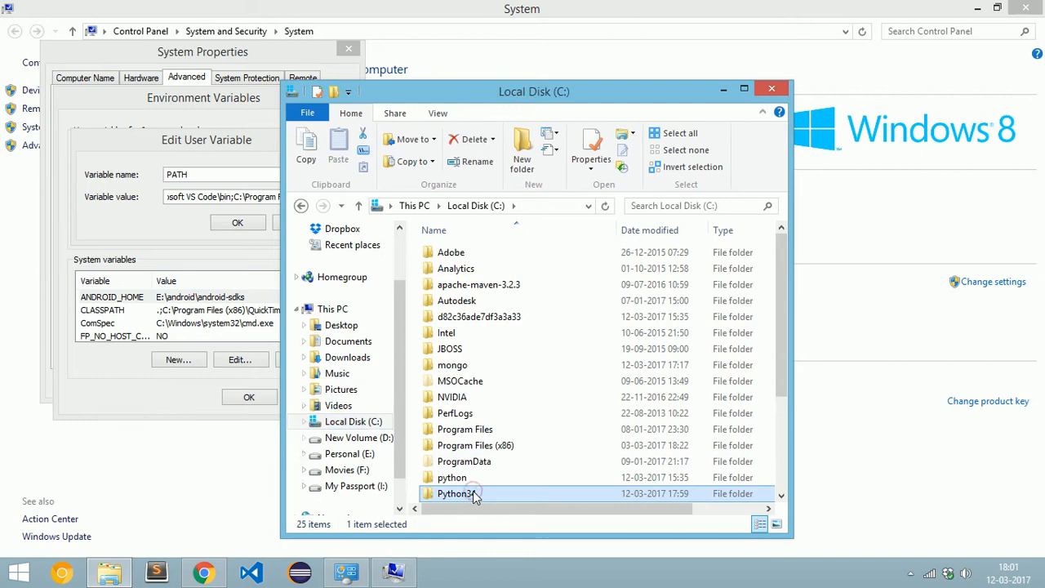
{"action": "double_click", "coordinate": [457, 493]}
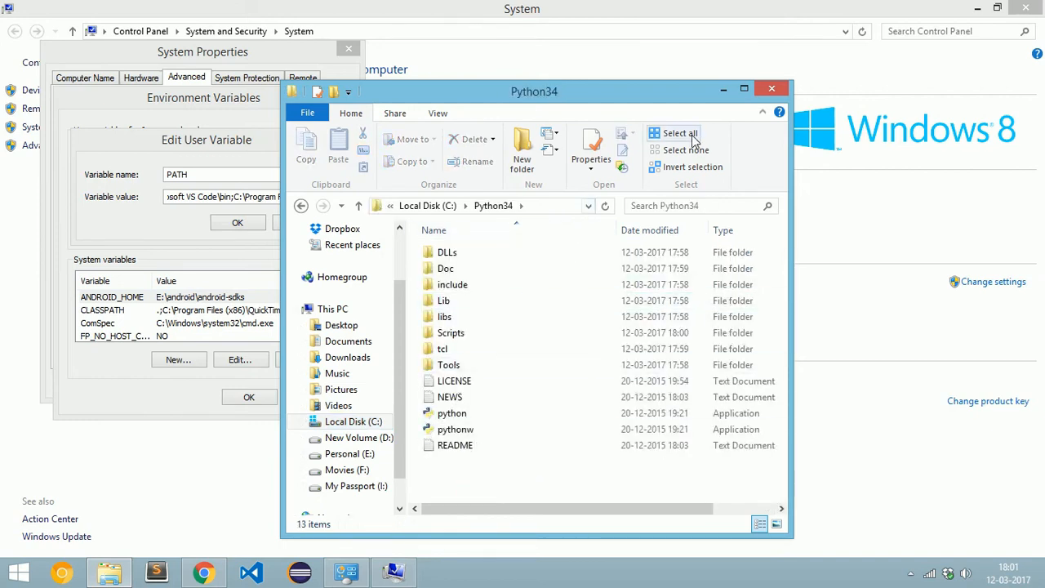
{"action": "left_click", "coordinate": [744, 88]}
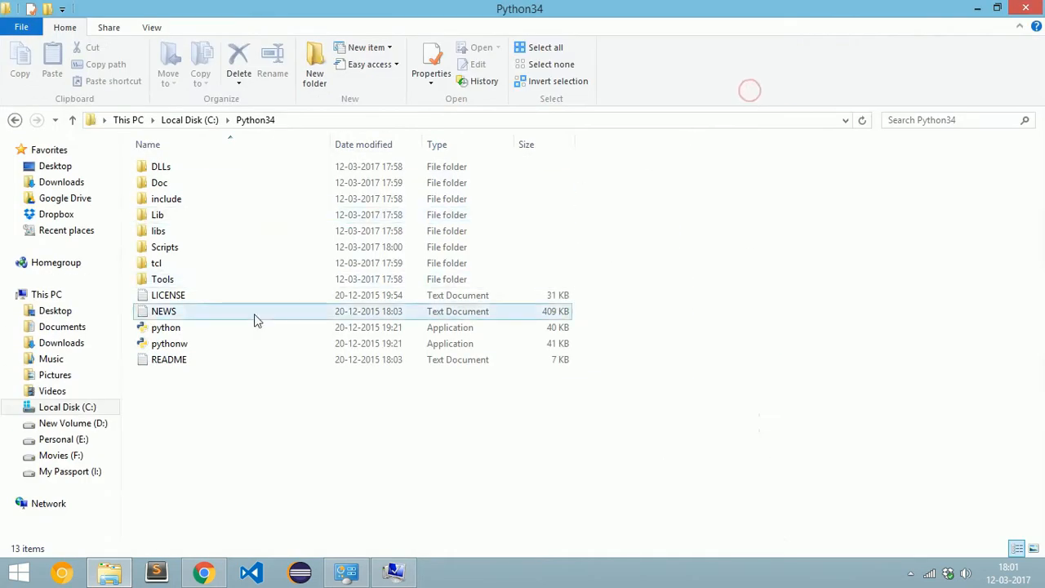
{"action": "left_click", "coordinate": [166, 327]}
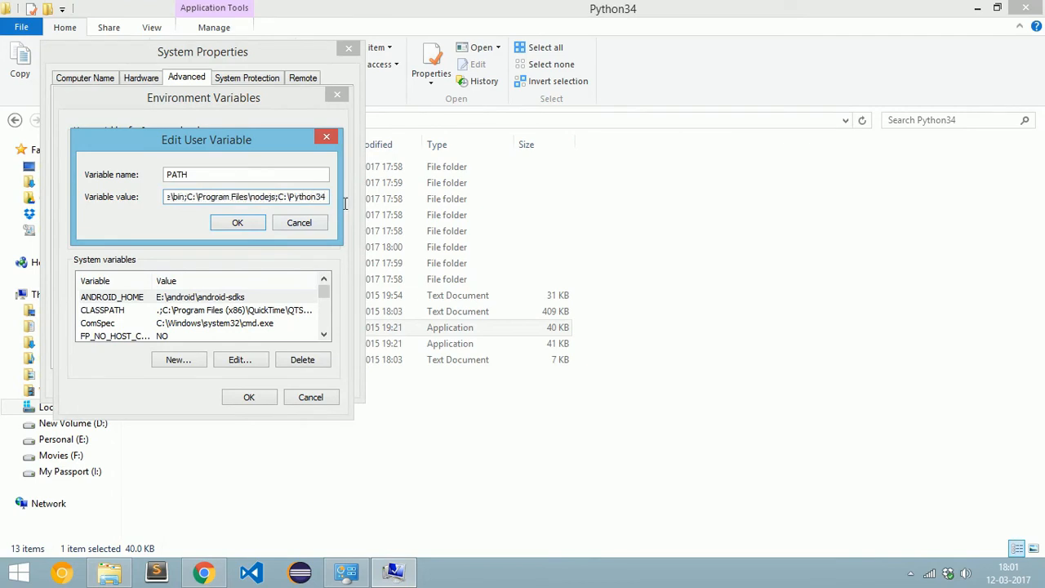
{"action": "left_click", "coordinate": [238, 222]}
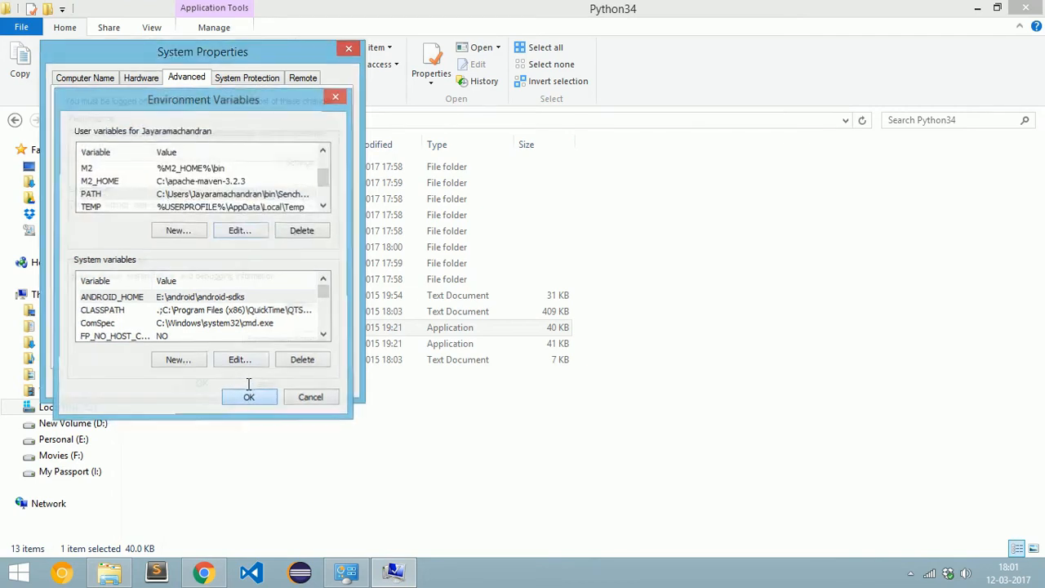
{"action": "left_click", "coordinate": [249, 396]}
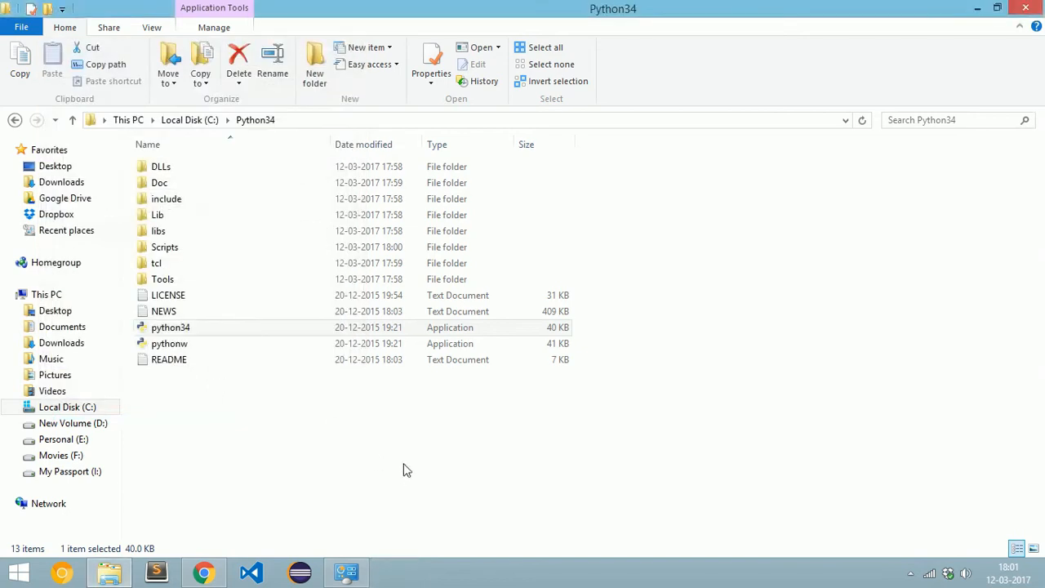
Step: Start Command Prompt and run python34 to launch the Python 3.4.4 interpreter
{"action": "left_click", "coordinate": [170, 326]}
{"action": "type", "text": "cmd"}
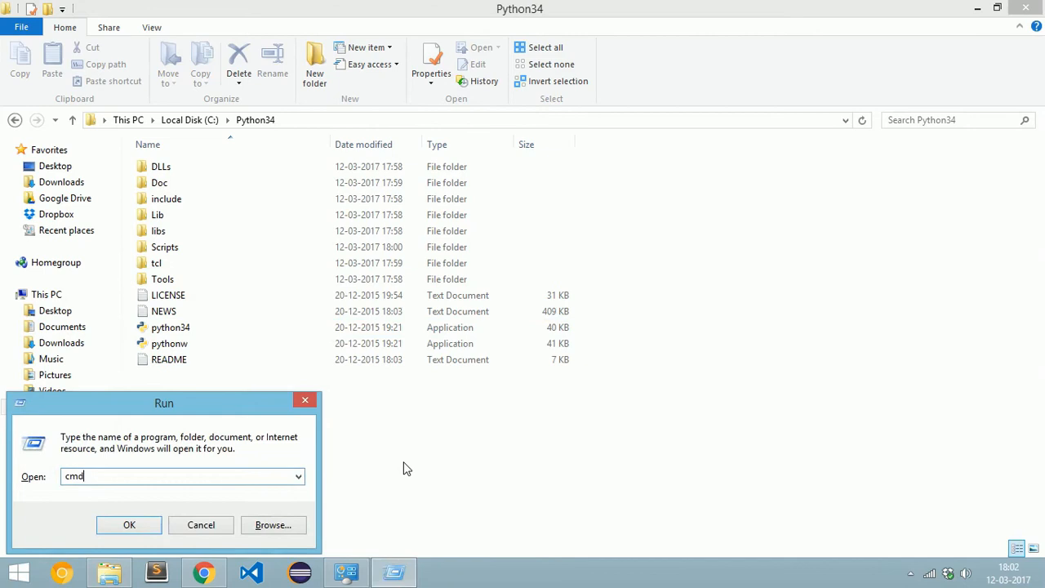
{"action": "left_click", "coordinate": [129, 524]}
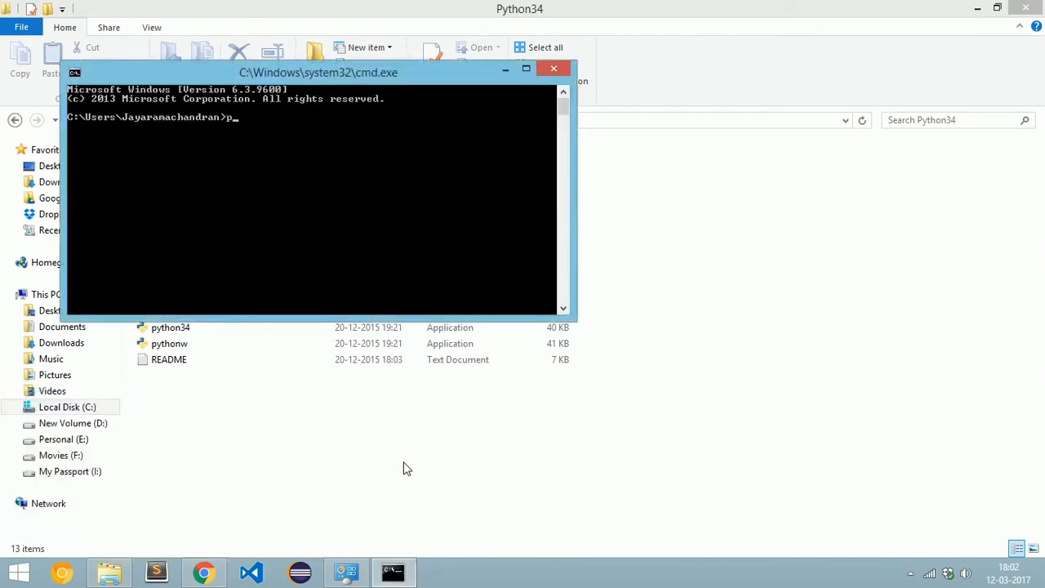
{"action": "type", "text": "yt"}
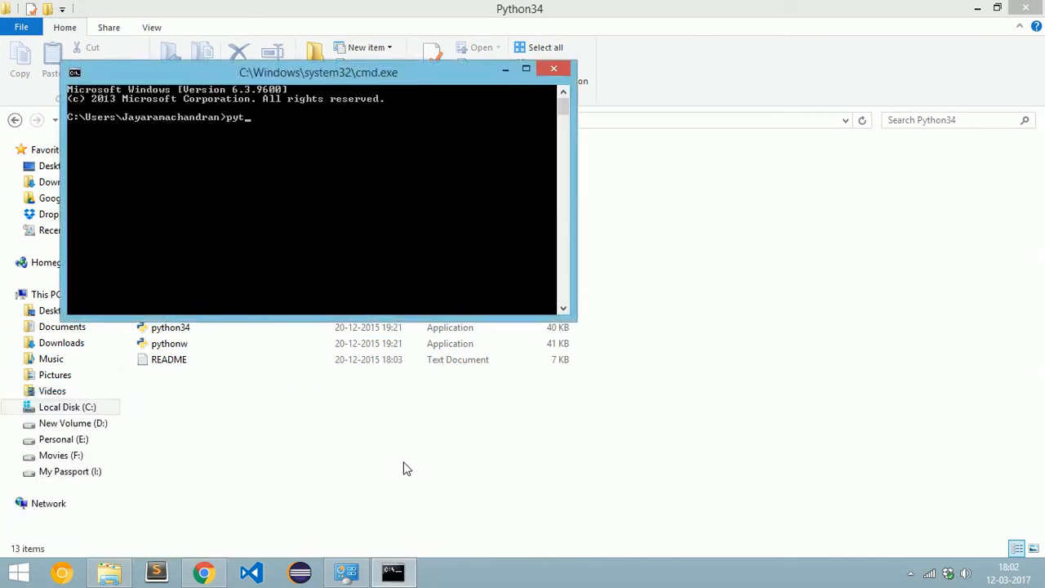
{"action": "type", "text": "hon"}
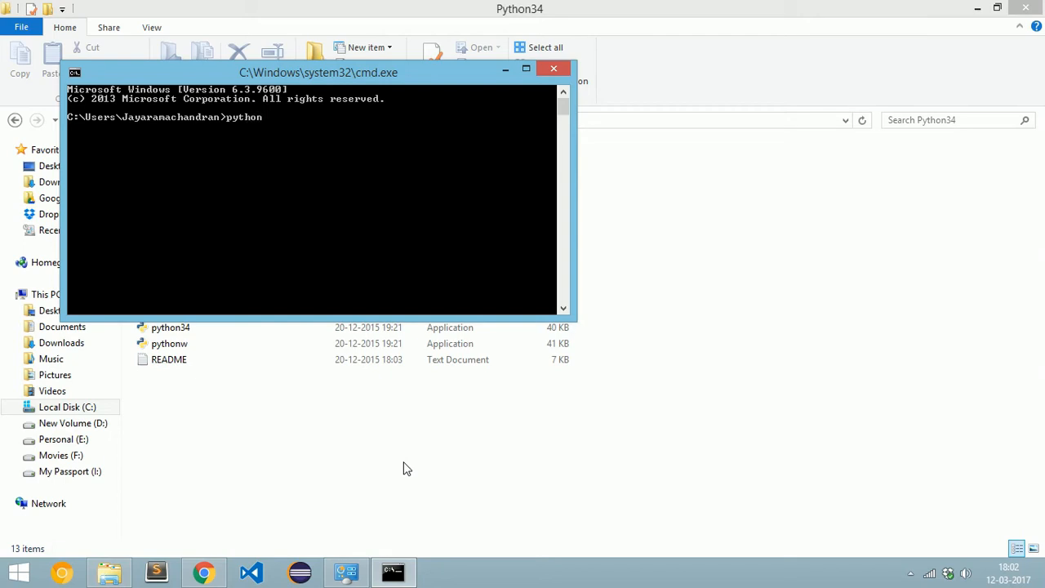
{"action": "type", "text": "34"}
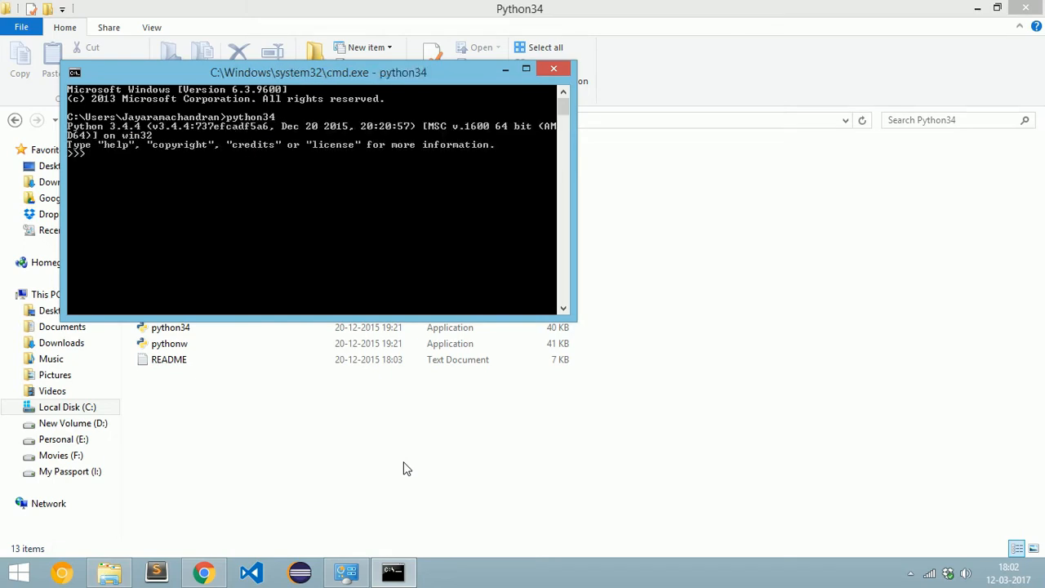
{"action": "type", "text": "3+"}
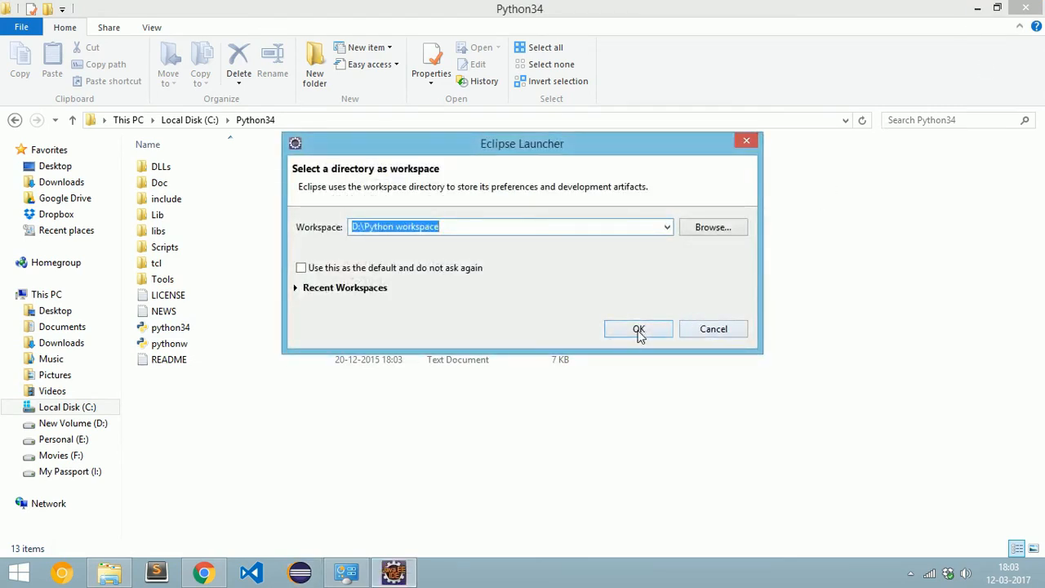
Step: Open Eclipse with the D:\Python workspace and show the Help menu
{"action": "left_click", "coordinate": [638, 328]}
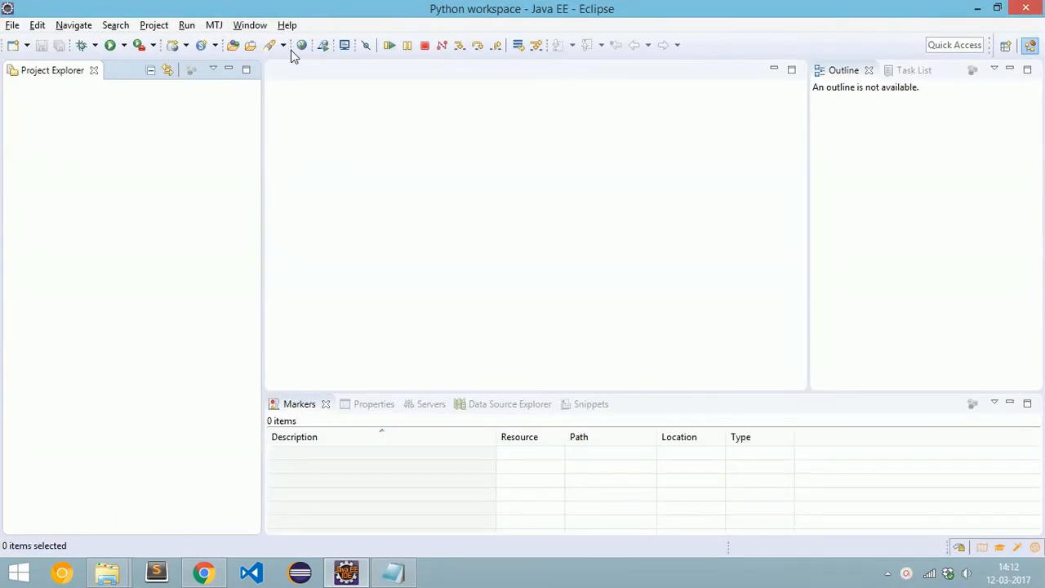
{"action": "left_click", "coordinate": [287, 25]}
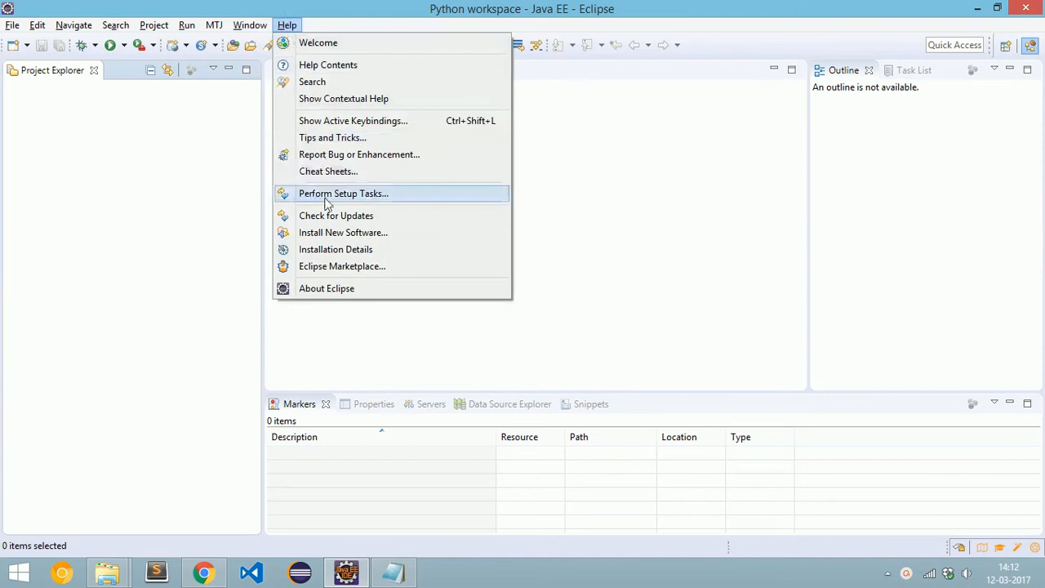
{"action": "left_click", "coordinate": [342, 232]}
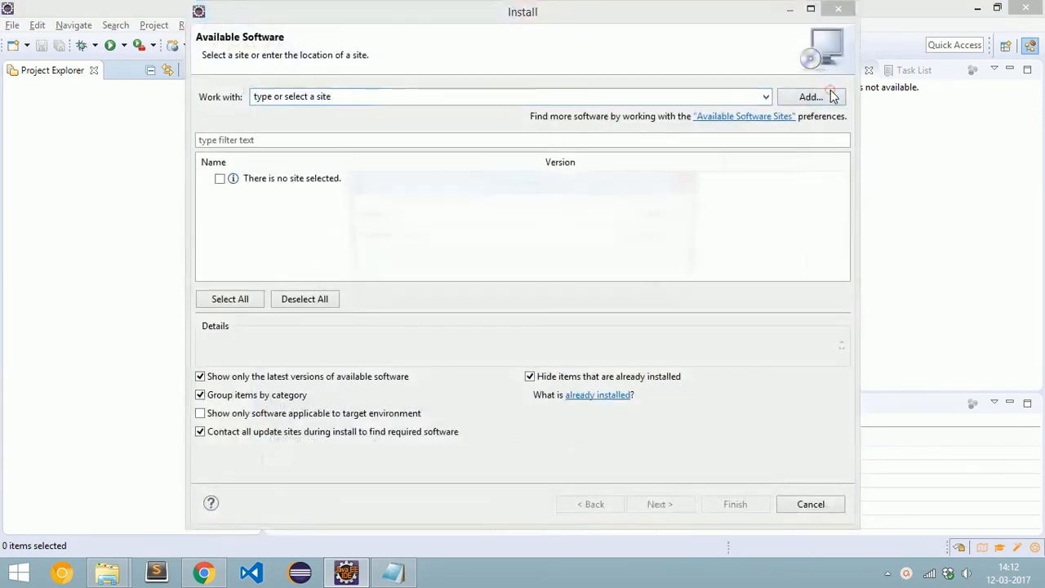
{"action": "left_click", "coordinate": [809, 96]}
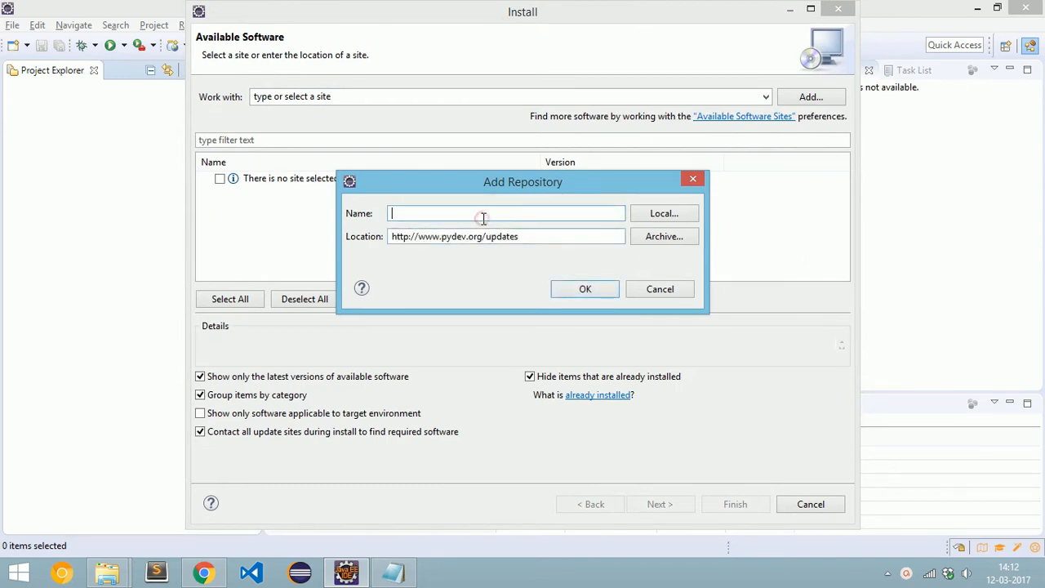
{"action": "type", "text": "pydev and pydev extensions"}
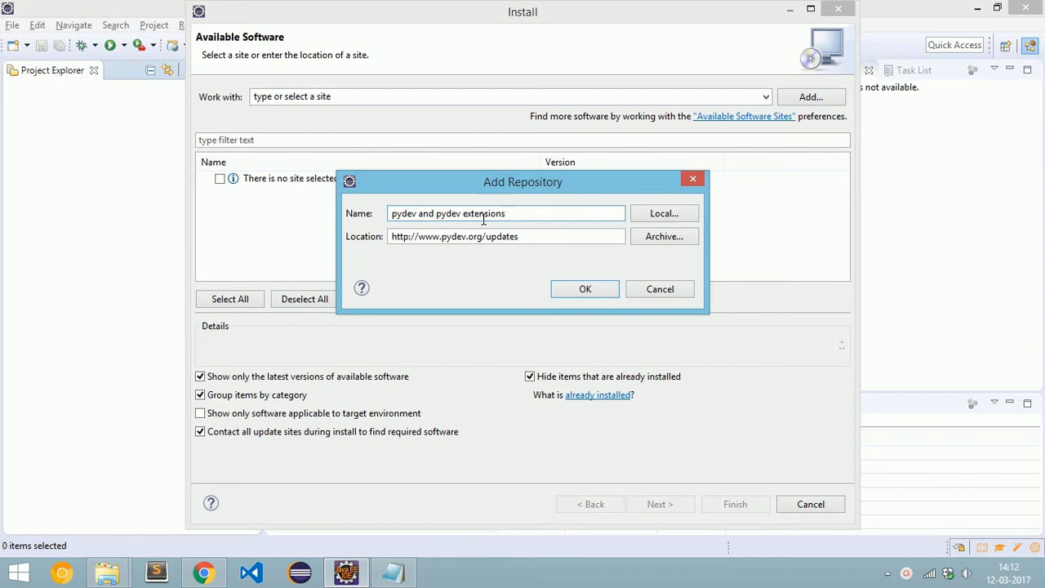
{"action": "left_click", "coordinate": [585, 288]}
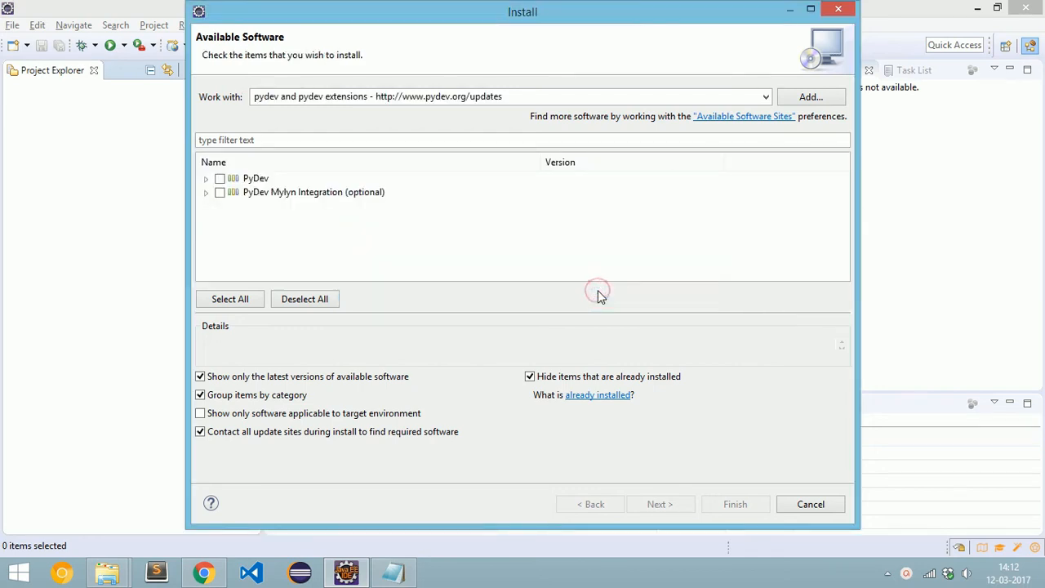
Step: Check all PyDev features and expand the PyDev Mylyn Integration group
{"action": "left_click", "coordinate": [255, 178]}
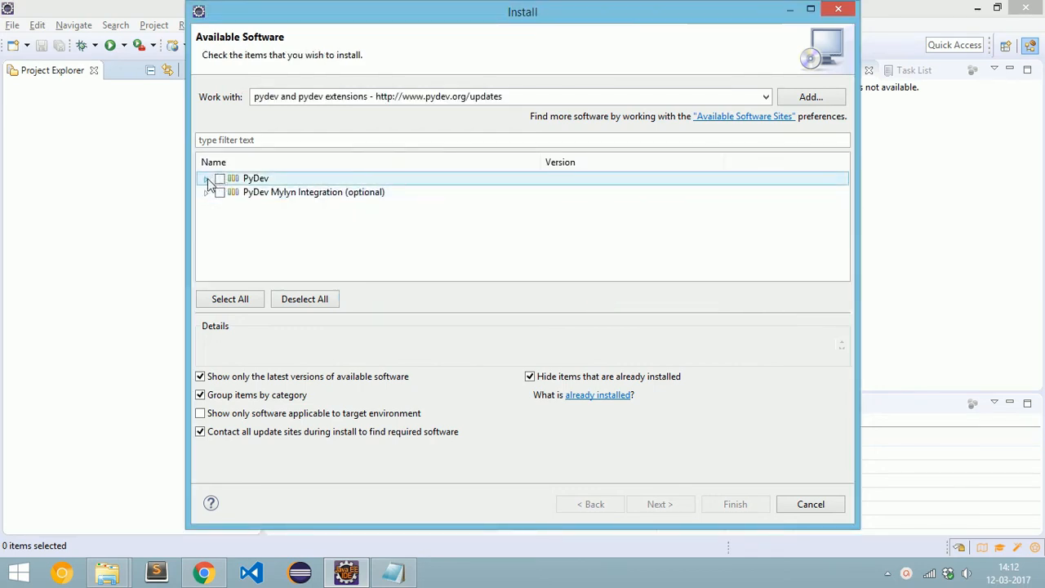
{"action": "left_click", "coordinate": [219, 178]}
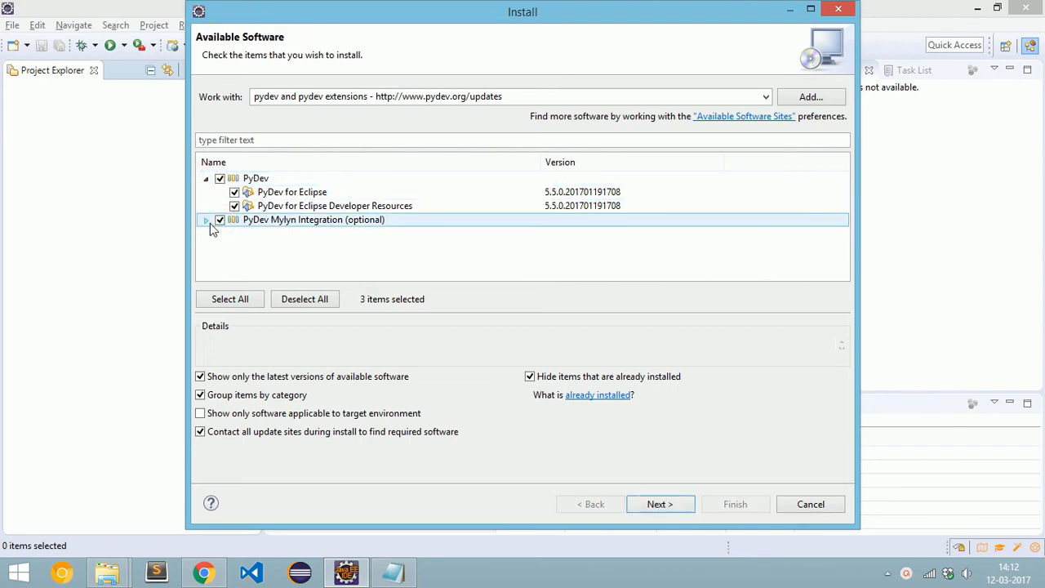
{"action": "left_click", "coordinate": [206, 220]}
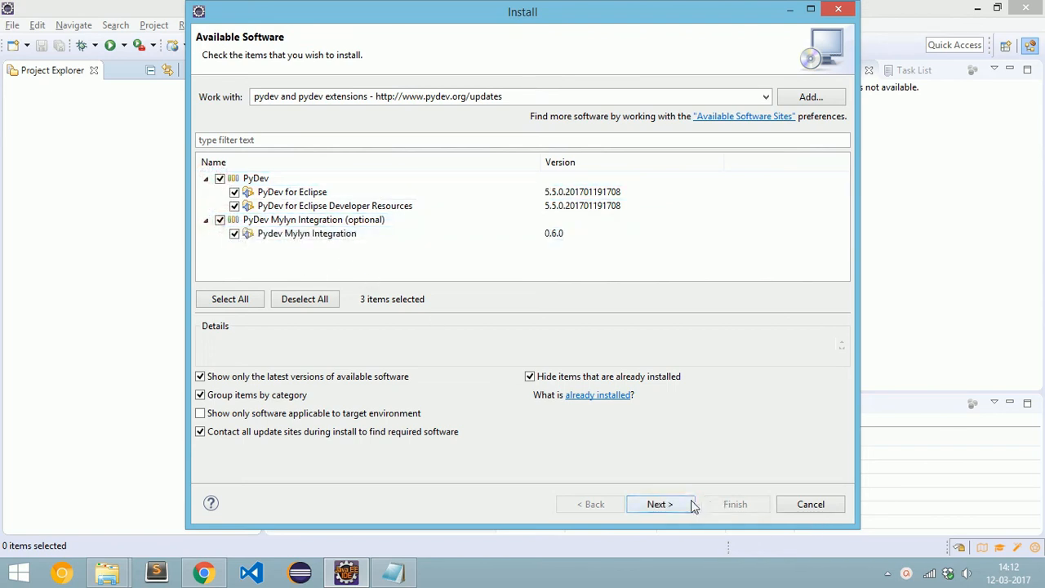
Step: Accept the PyDev licenses and unsigned content, and trust the Brainwy certificate
{"action": "left_click", "coordinate": [659, 503]}
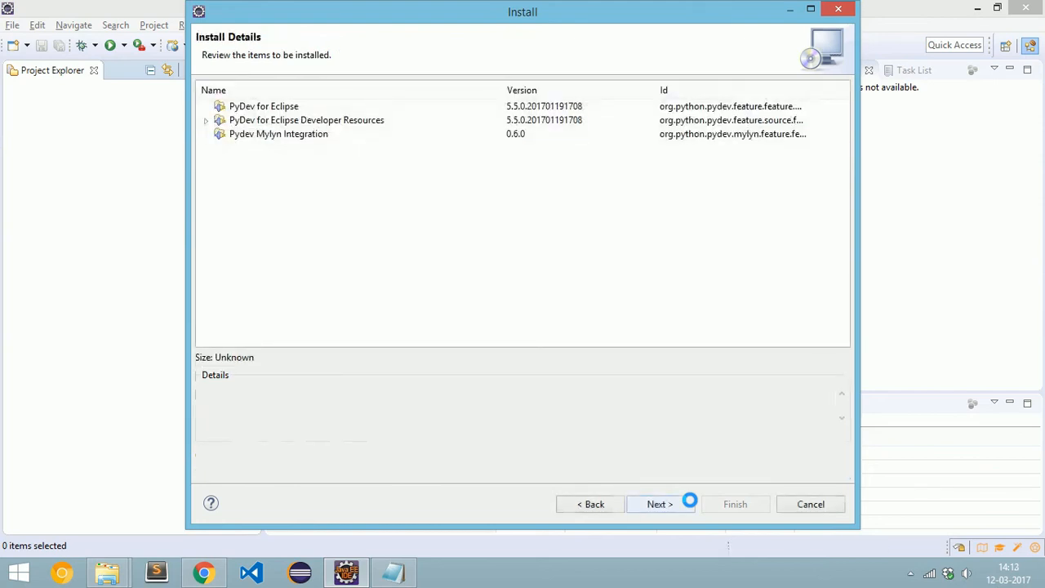
{"action": "left_click", "coordinate": [659, 503]}
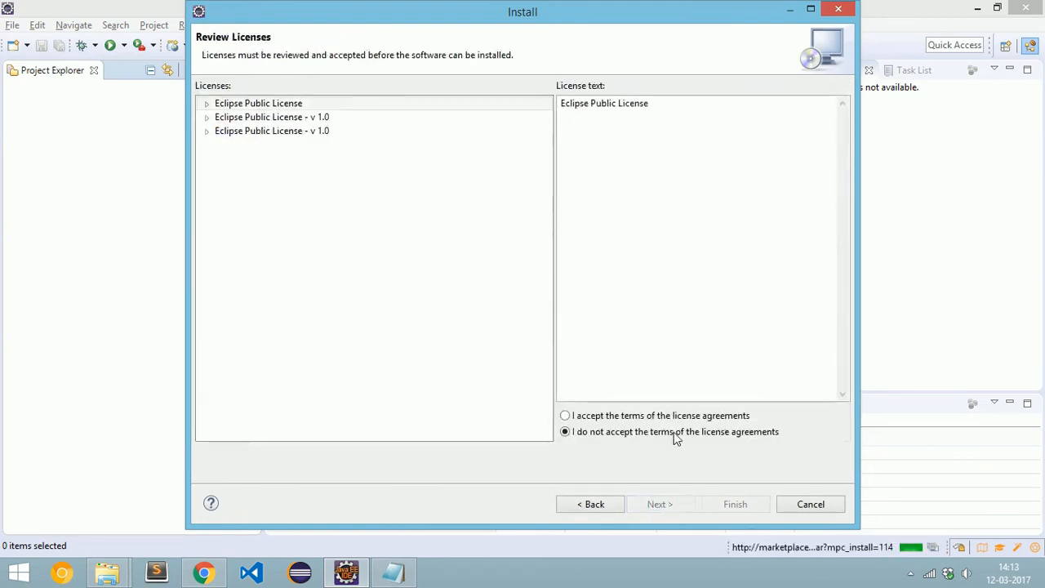
{"action": "left_click", "coordinate": [733, 504]}
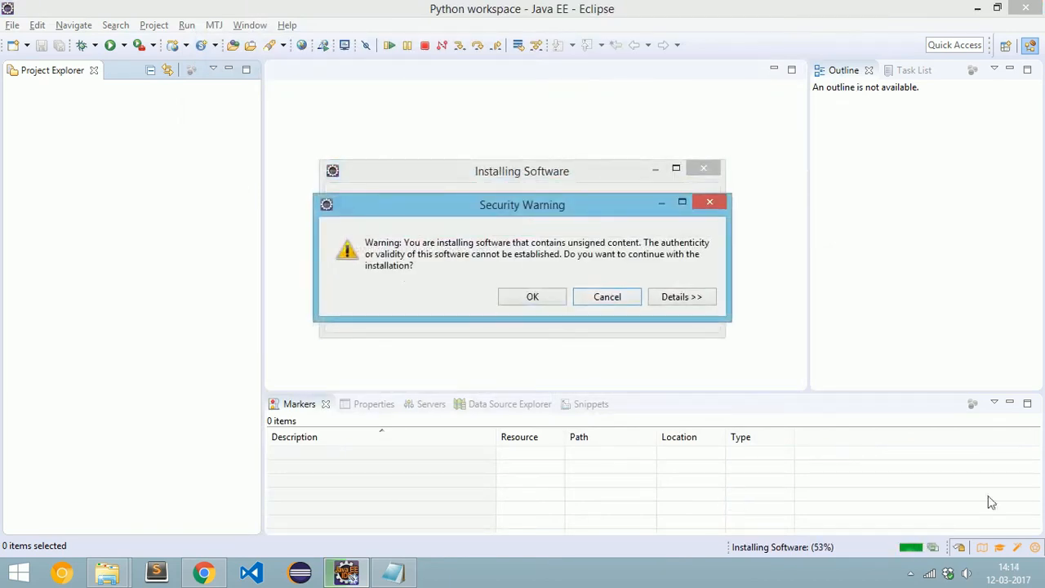
{"action": "left_click", "coordinate": [532, 296]}
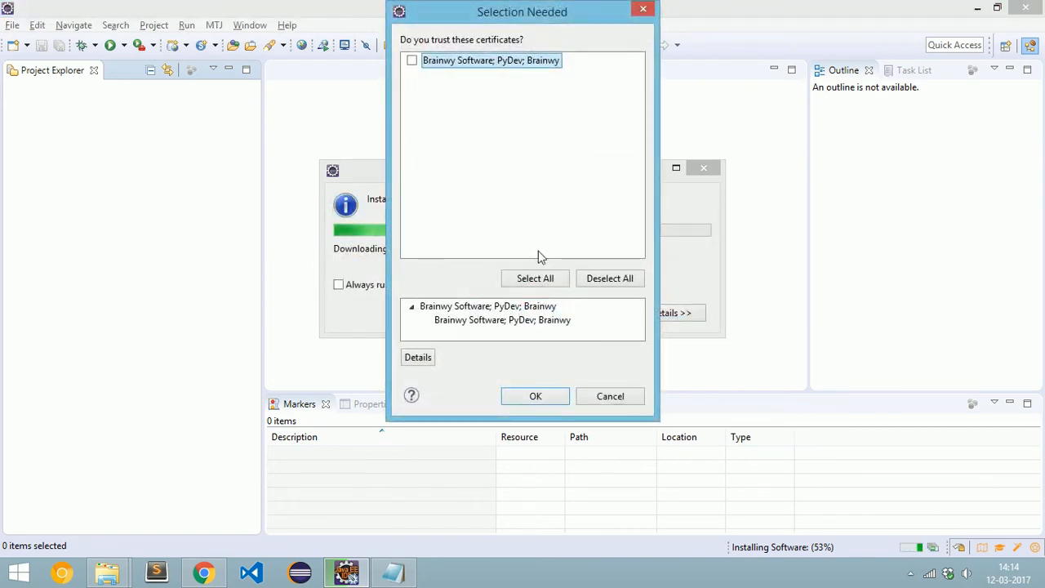
{"action": "left_click", "coordinate": [412, 60]}
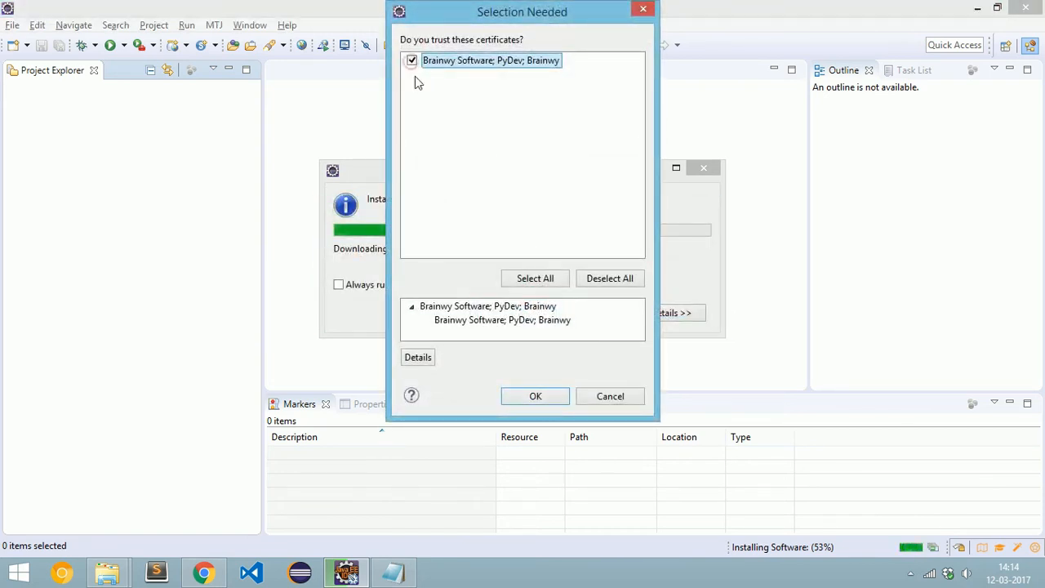
{"action": "left_click", "coordinate": [535, 396]}
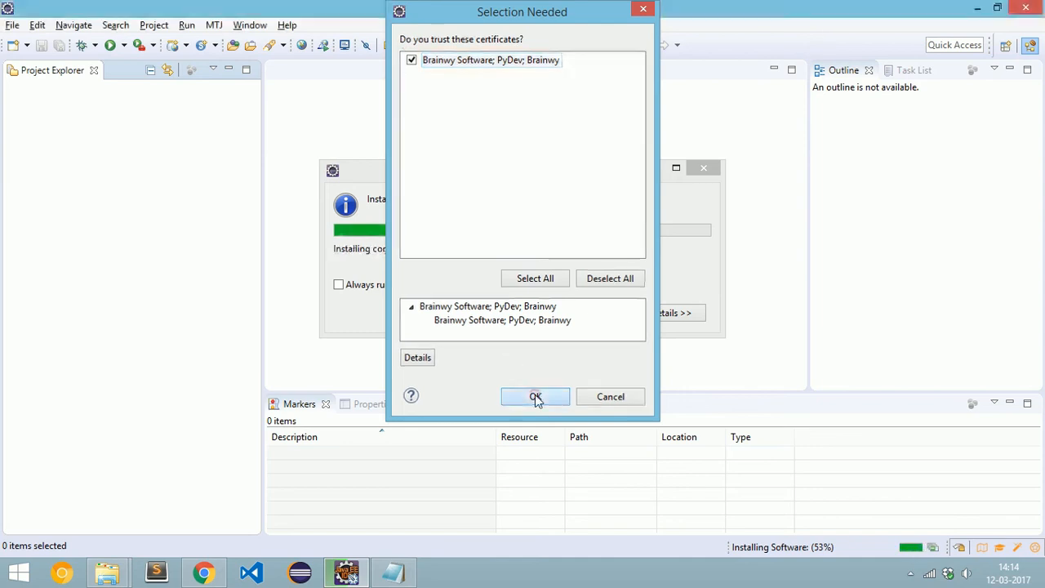
{"action": "left_click", "coordinate": [534, 396]}
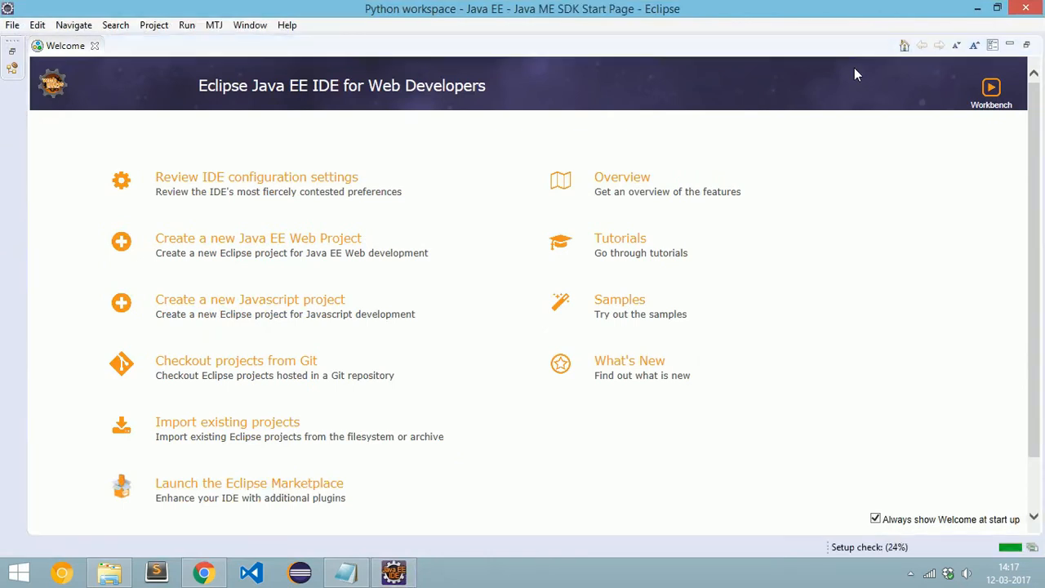
Step: Add C:\Python34\python34.exe as a PyDev interpreter with its suggested PYTHONPATH folders
{"action": "left_click", "coordinate": [284, 24]}
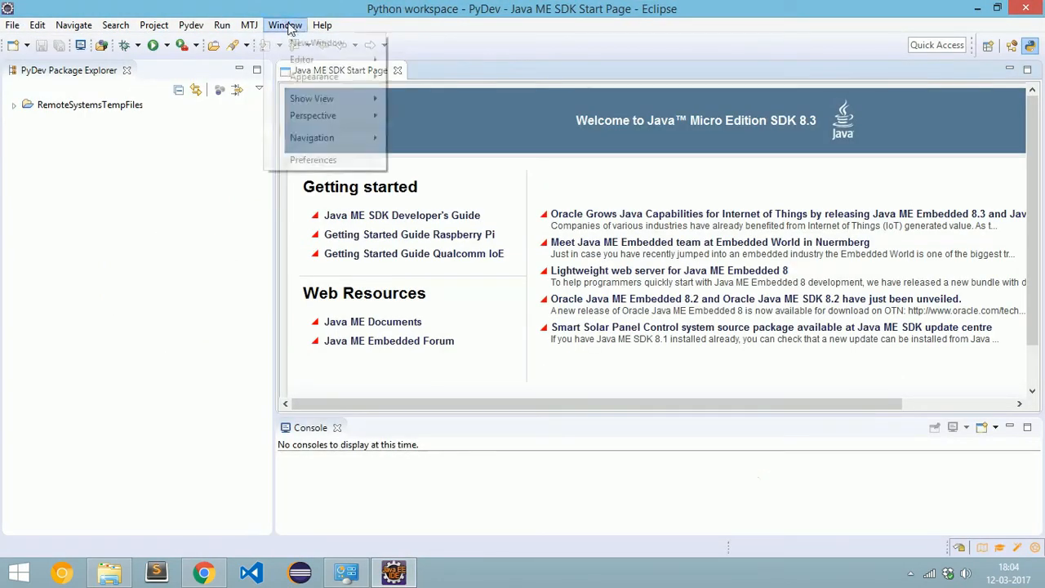
{"action": "left_click", "coordinate": [313, 159]}
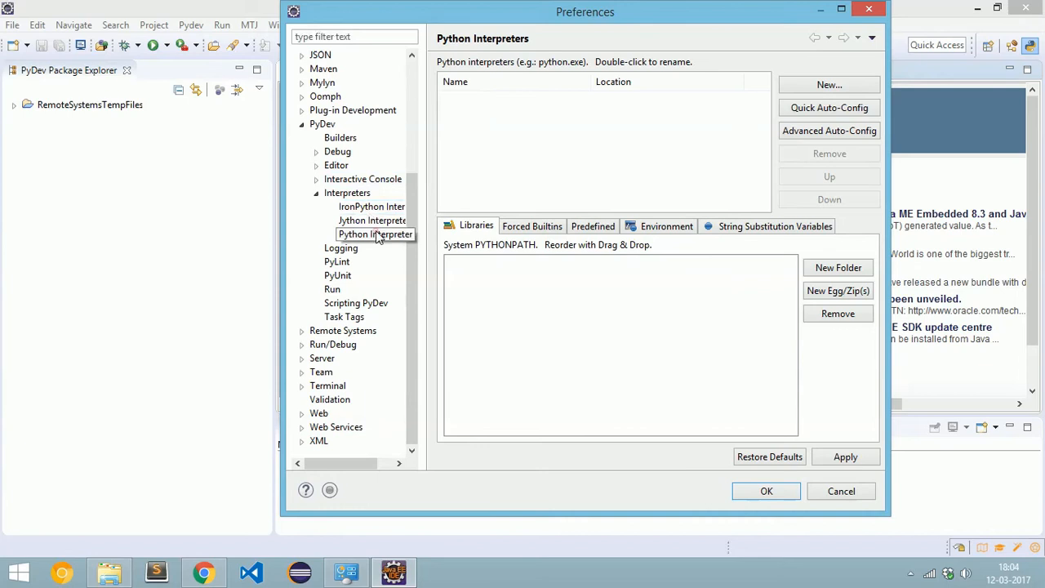
{"action": "left_click", "coordinate": [829, 84]}
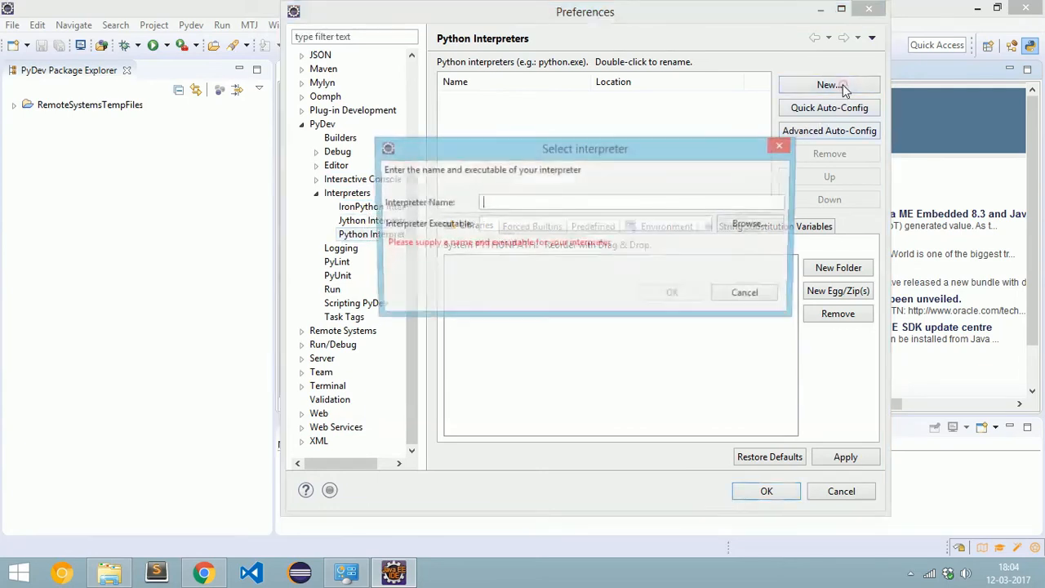
{"action": "left_click", "coordinate": [751, 225]}
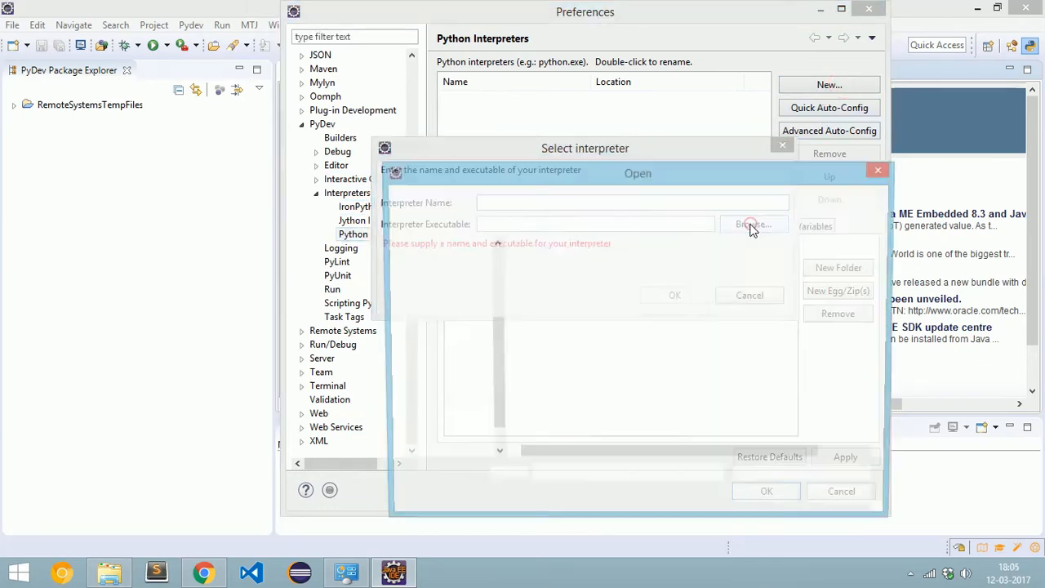
{"action": "left_click", "coordinate": [750, 224]}
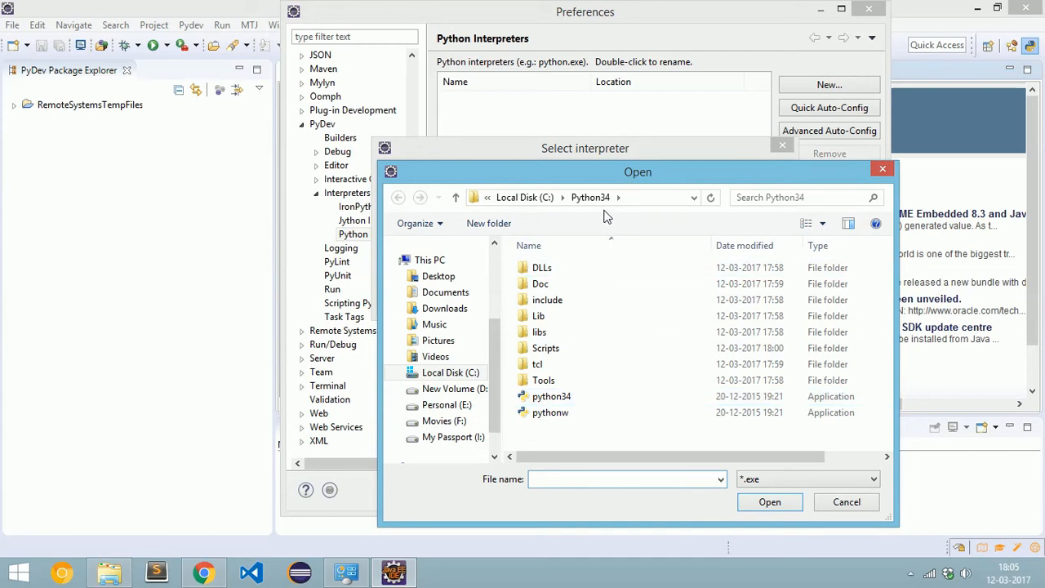
{"action": "double_click", "coordinate": [551, 396]}
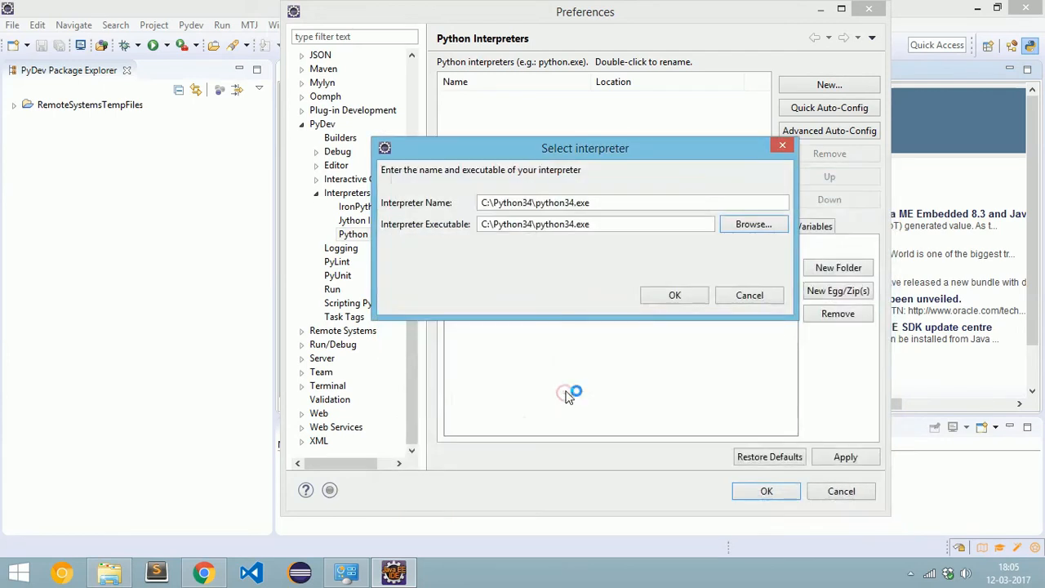
{"action": "left_click", "coordinate": [675, 294]}
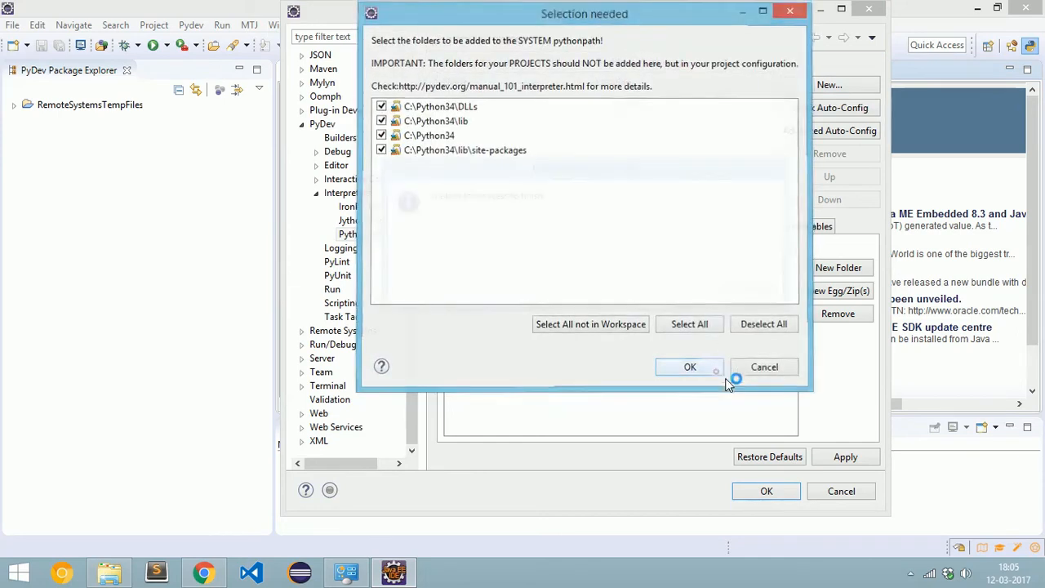
{"action": "left_click", "coordinate": [690, 366]}
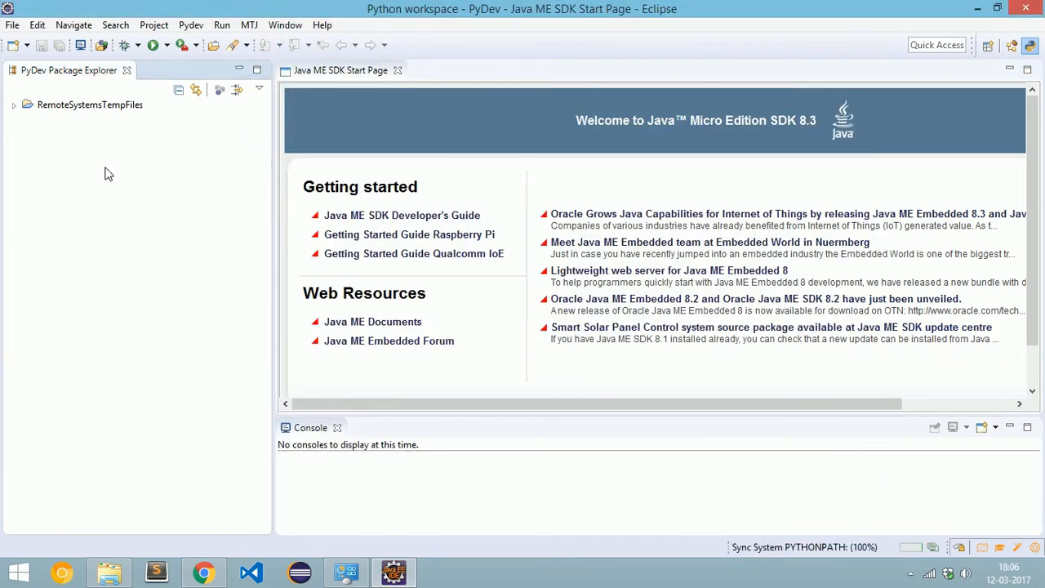
Step: Launch the PyDev Project wizard from the workspace context menu
{"action": "right_click", "coordinate": [109, 173]}
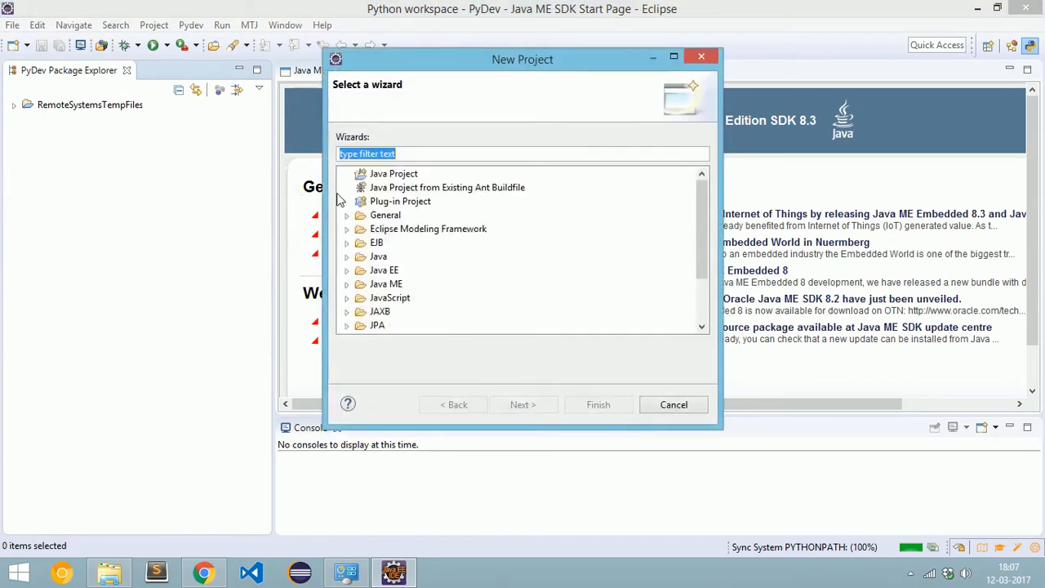
{"action": "type", "text": "pyde"}
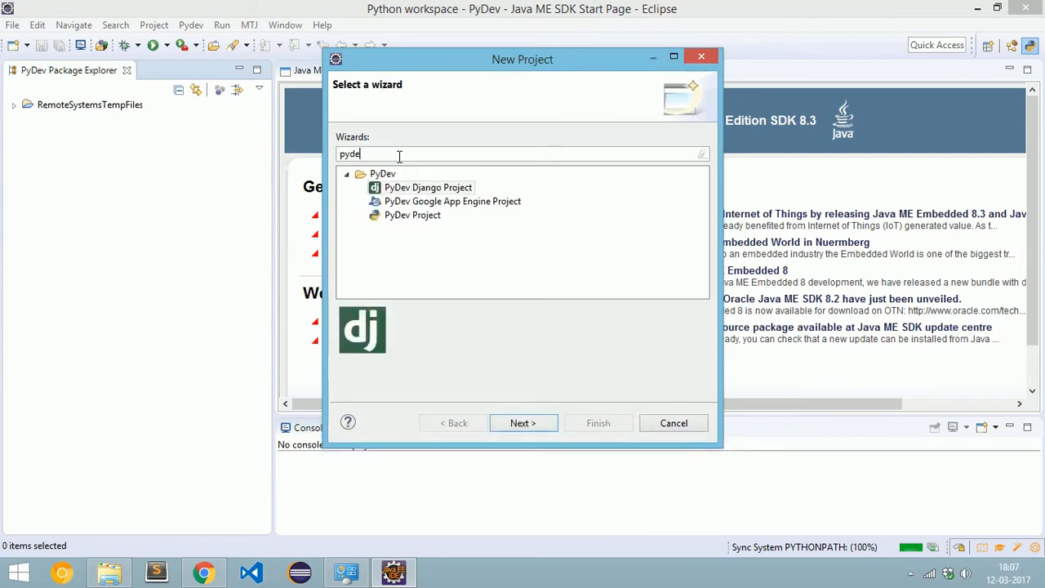
{"action": "left_click", "coordinate": [412, 215]}
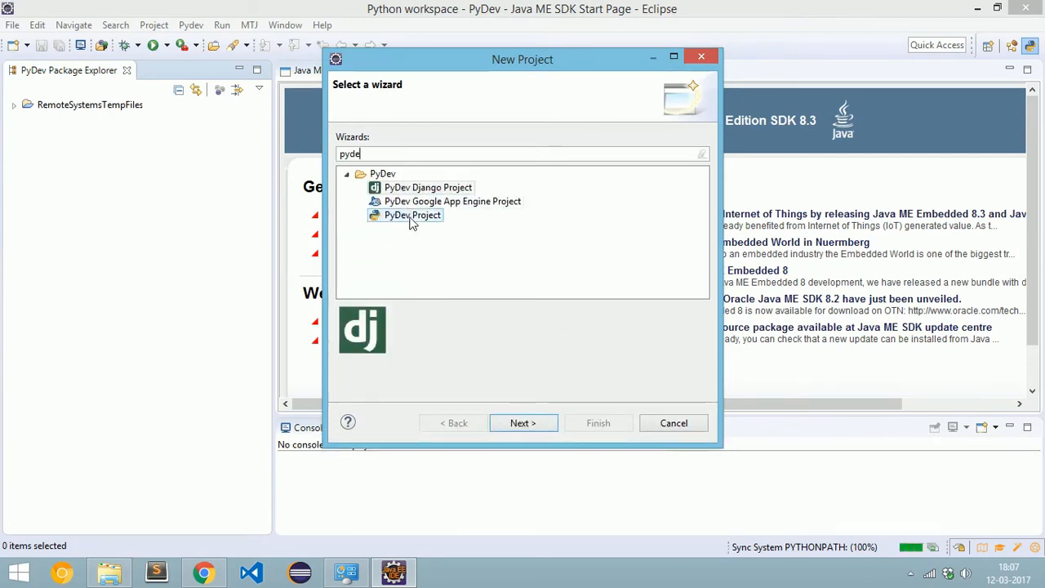
{"action": "left_click", "coordinate": [412, 214]}
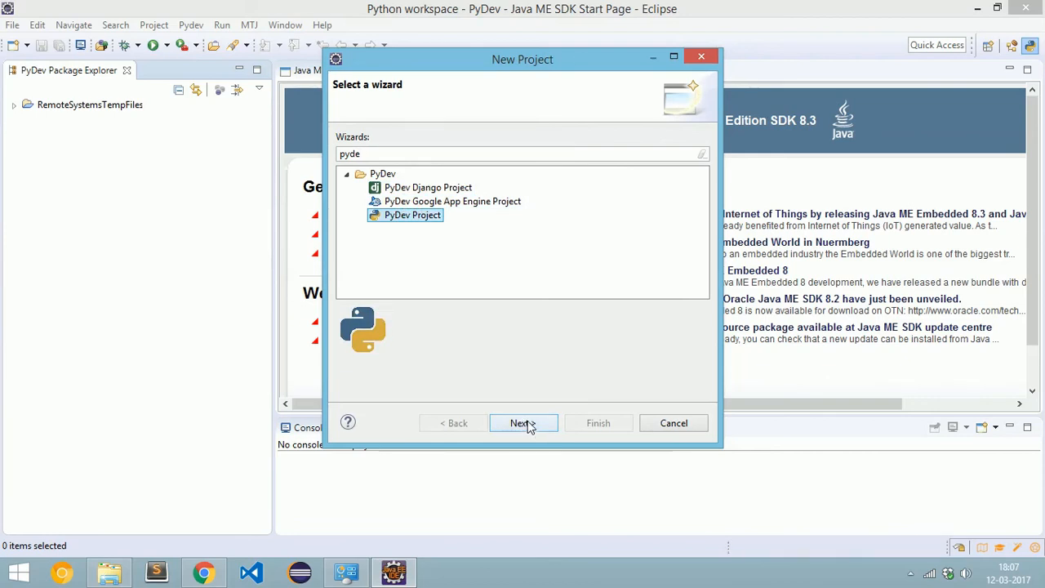
{"action": "left_click", "coordinate": [522, 422]}
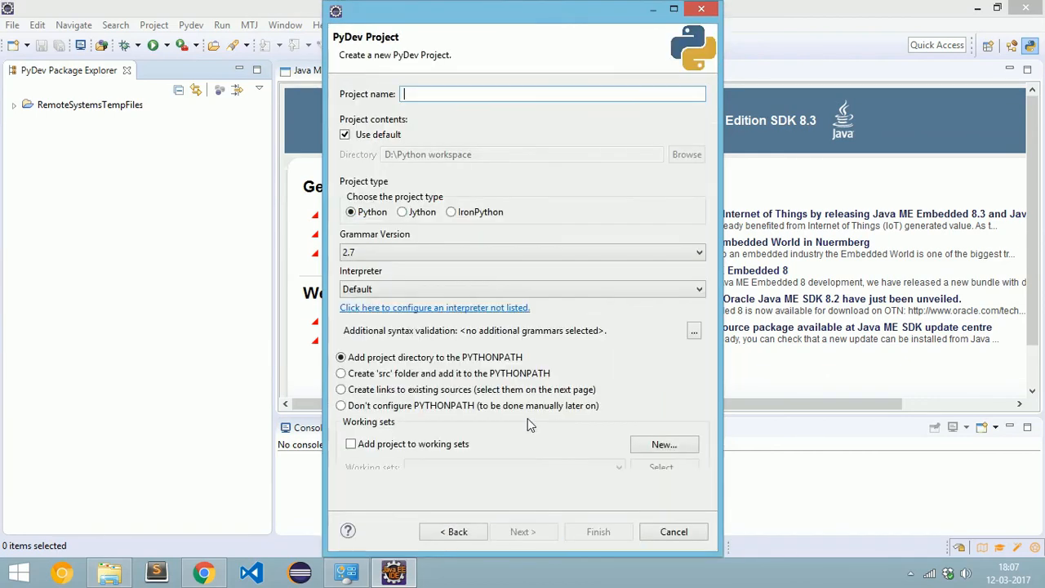
Step: Create project 'Test' with grammar 3.0-3.5 and the python34 interpreter
{"action": "left_click", "coordinate": [522, 251]}
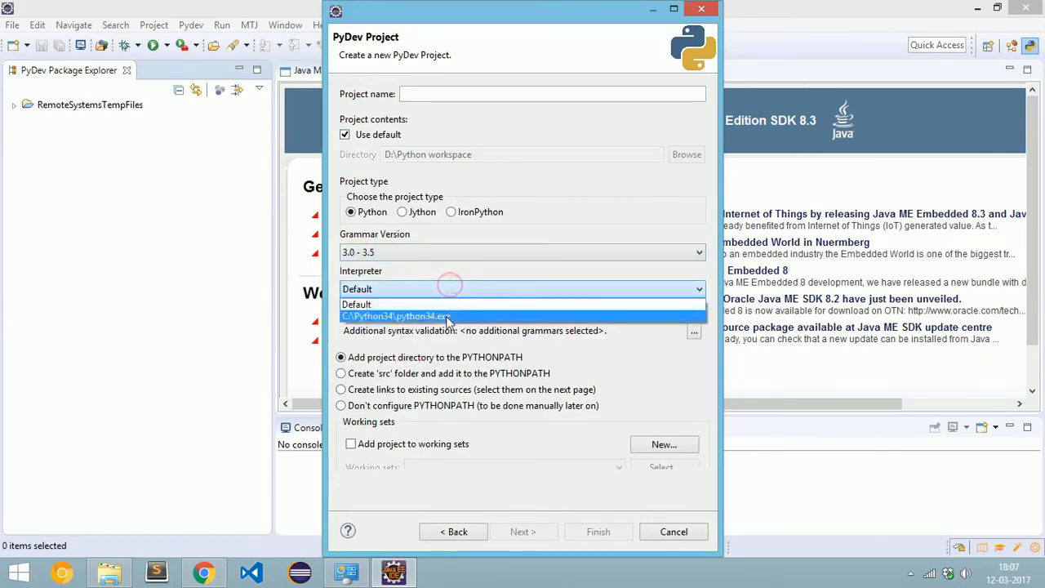
{"action": "left_click", "coordinate": [394, 316]}
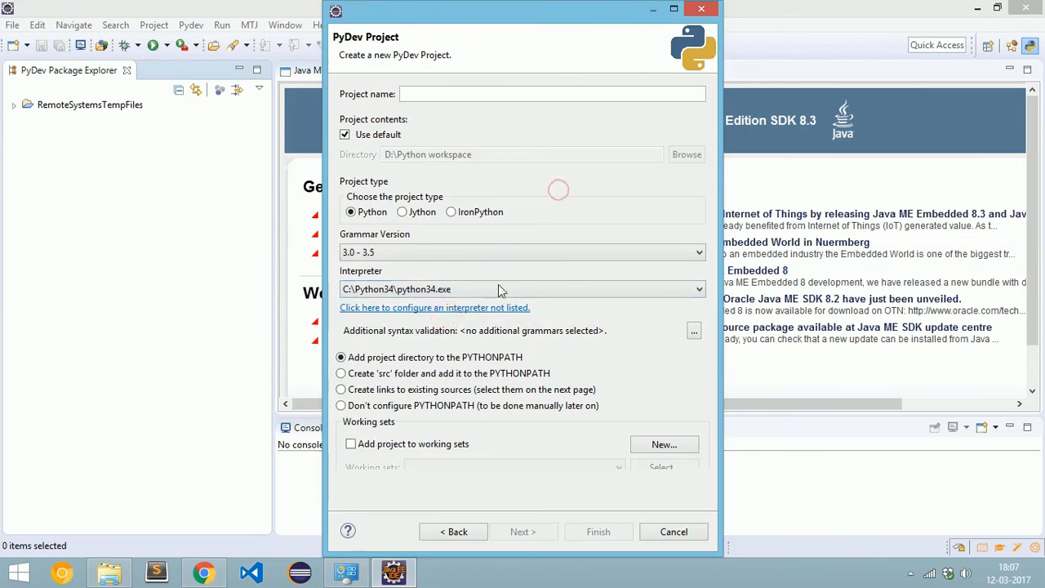
{"action": "left_click", "coordinate": [538, 93]}
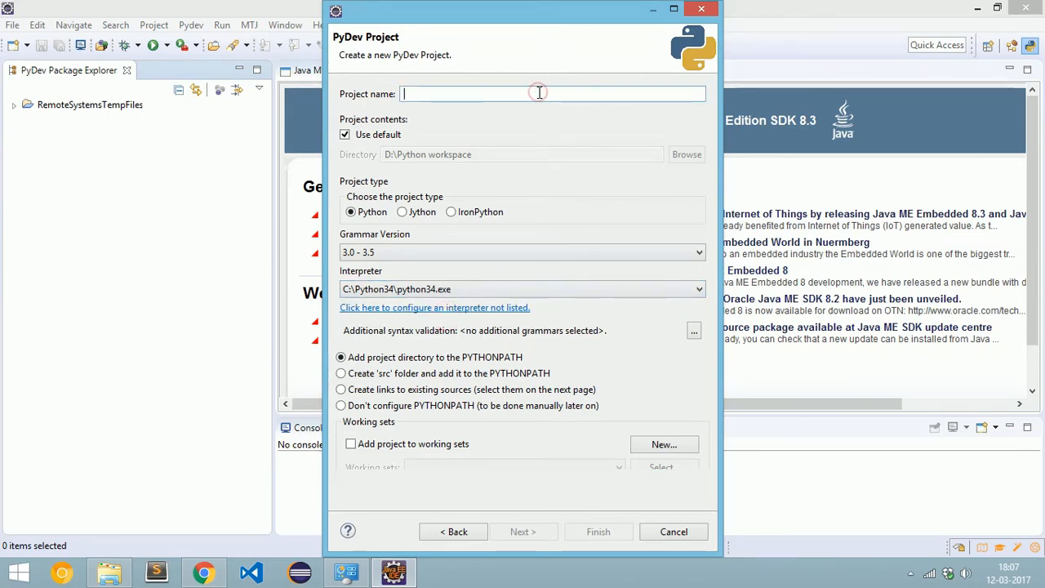
{"action": "type", "text": "Test"}
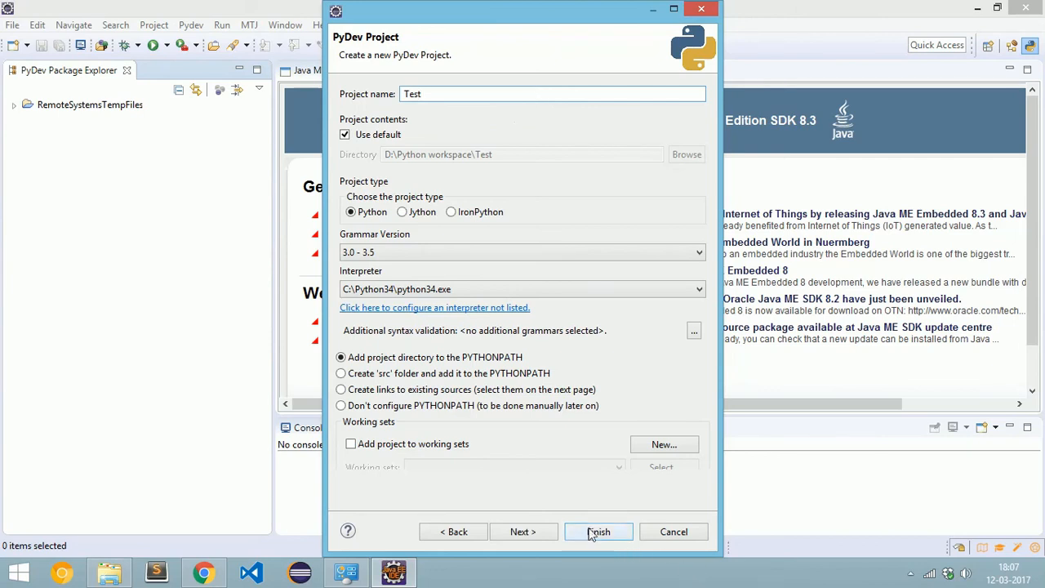
{"action": "left_click", "coordinate": [597, 531]}
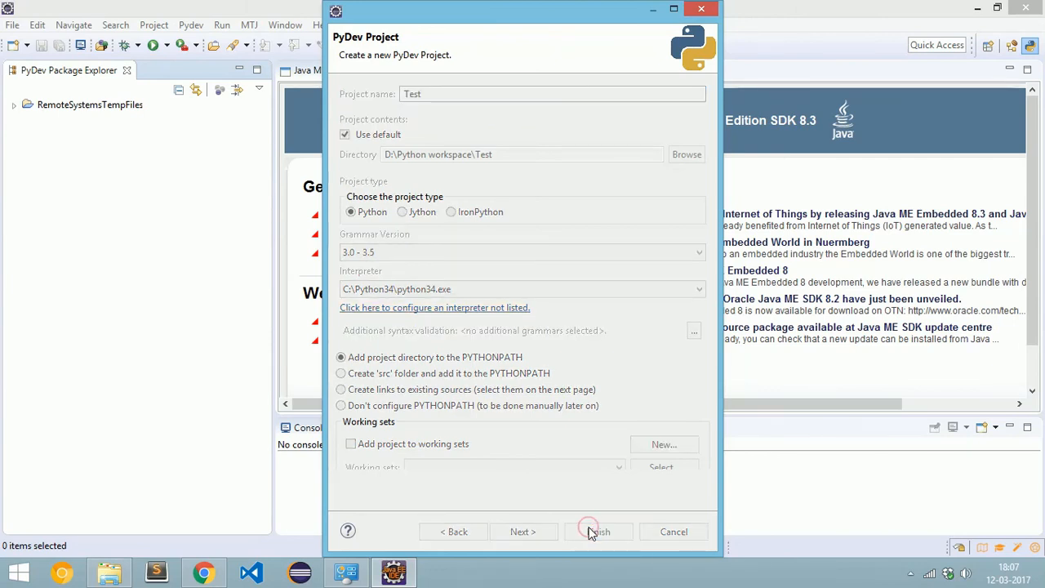
{"action": "left_click", "coordinate": [597, 531]}
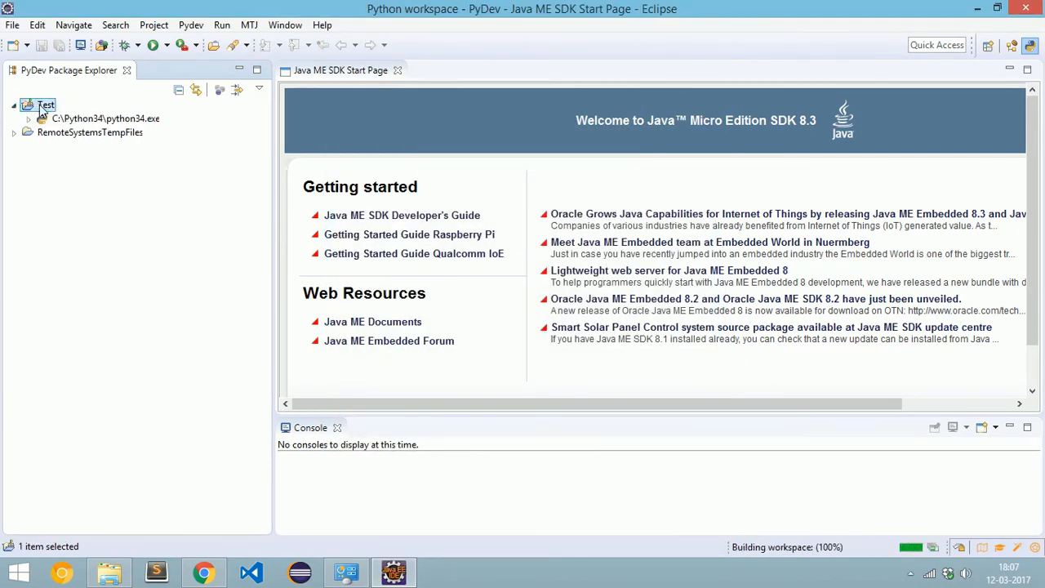
Step: Add a source folder named 'src' to the Test project
{"action": "left_click", "coordinate": [29, 119]}
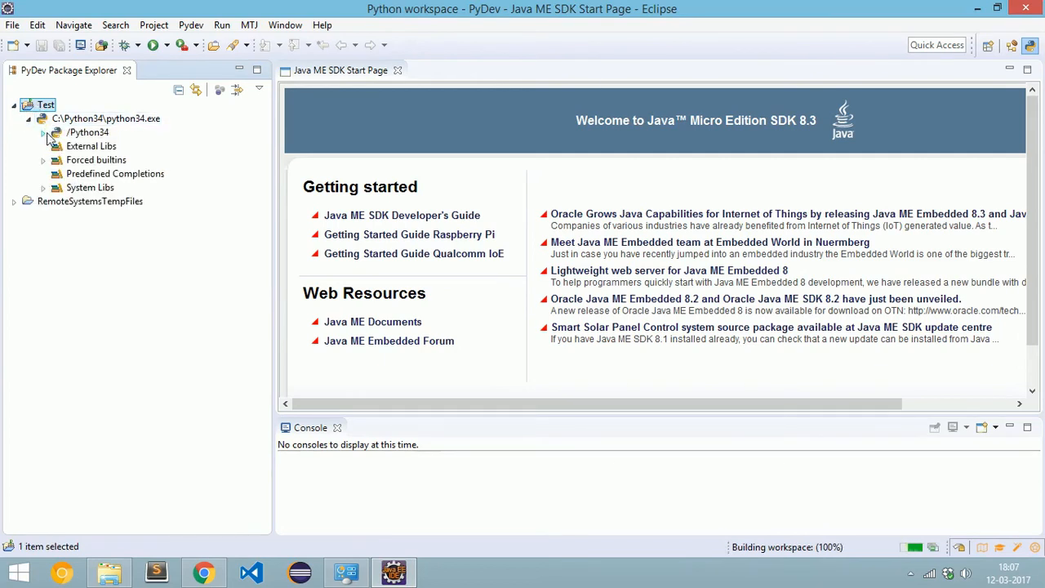
{"action": "right_click", "coordinate": [45, 104]}
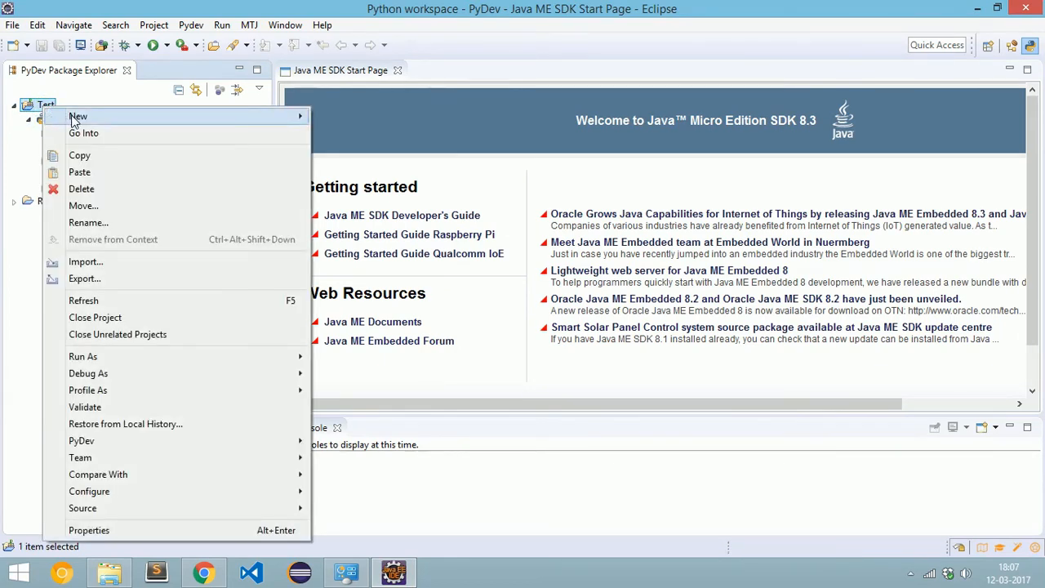
{"action": "mouse_move", "coordinate": [77, 115]}
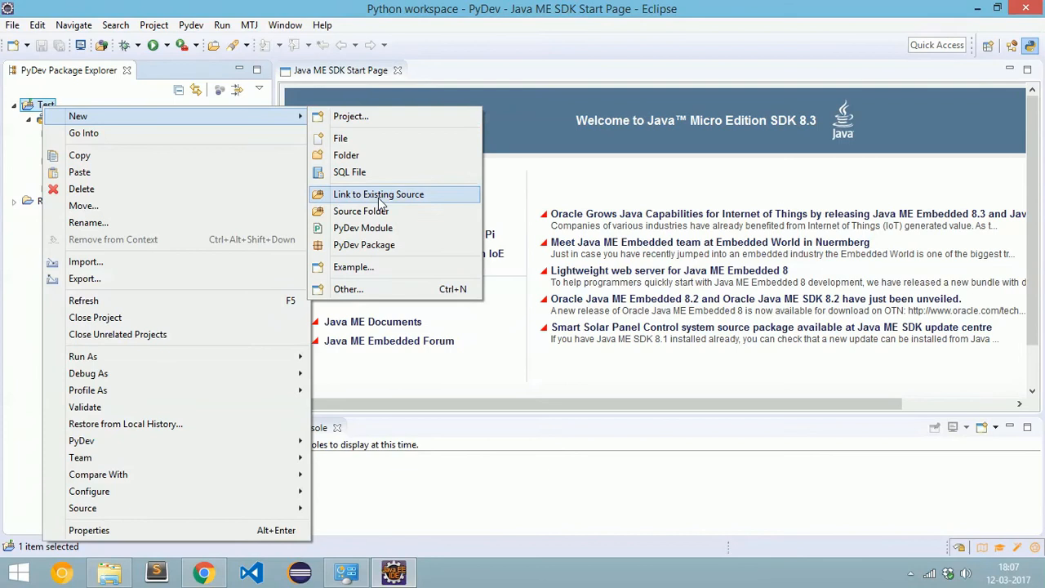
{"action": "left_click", "coordinate": [361, 211]}
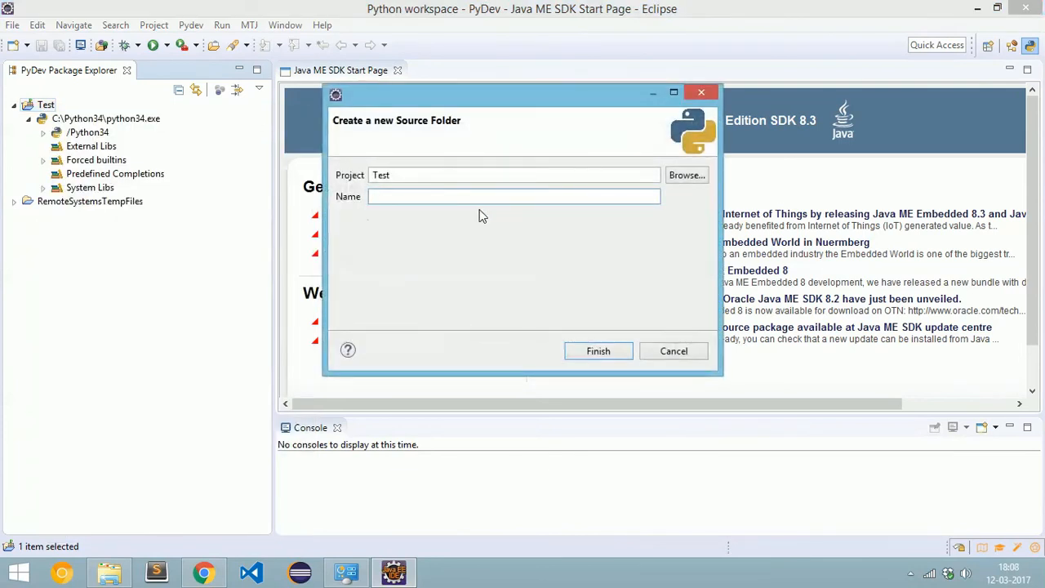
{"action": "type", "text": "src"}
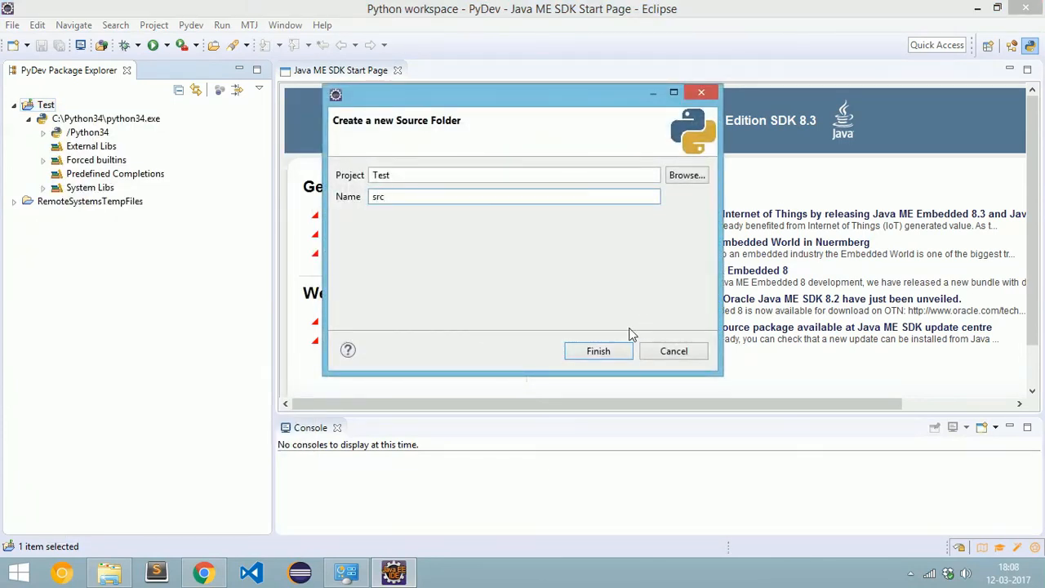
{"action": "left_click", "coordinate": [597, 350]}
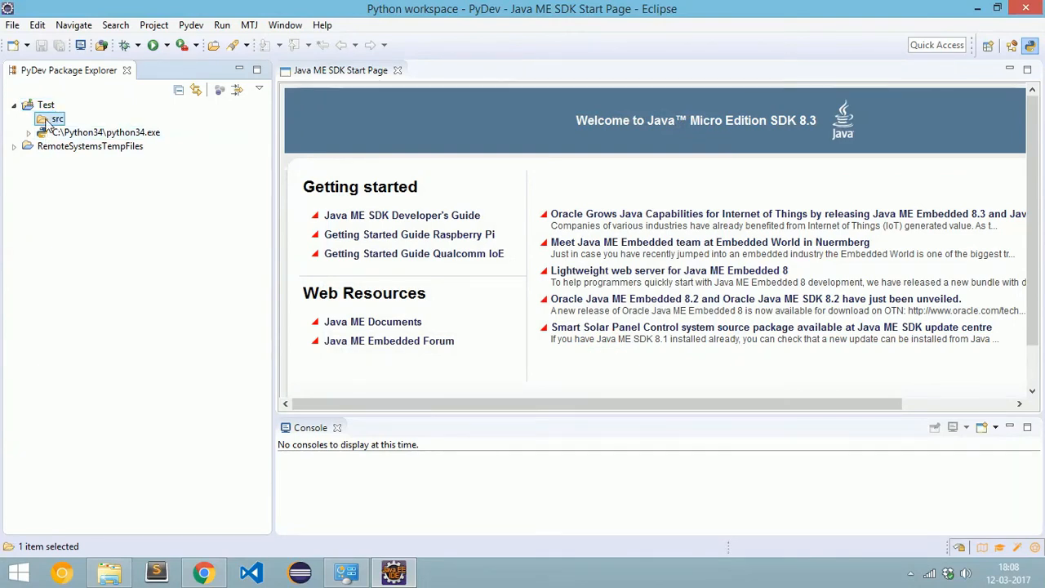
Step: Create a PyDev module named 'Testing' inside src
{"action": "right_click", "coordinate": [57, 119]}
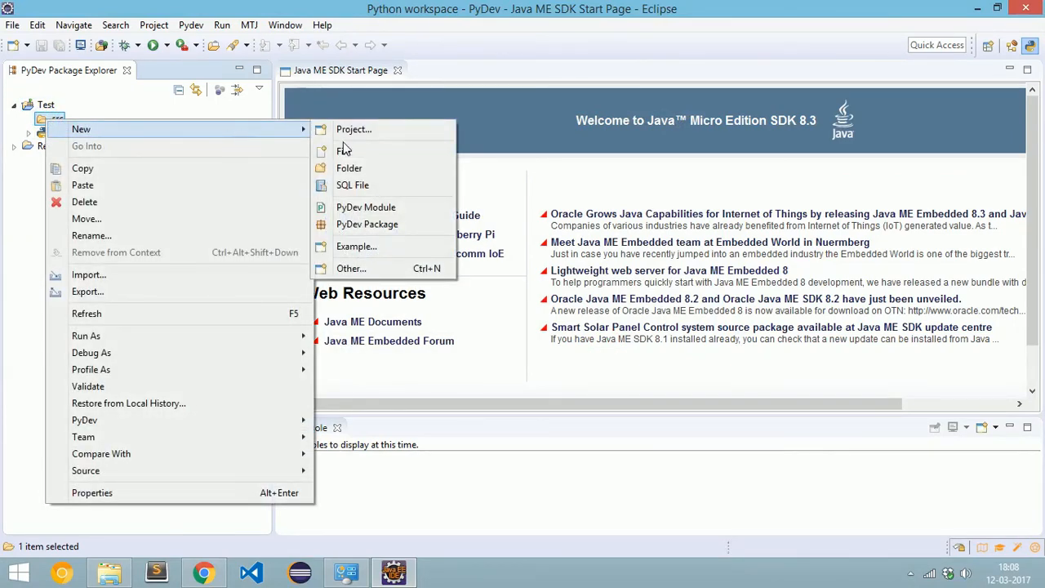
{"action": "left_click", "coordinate": [365, 206]}
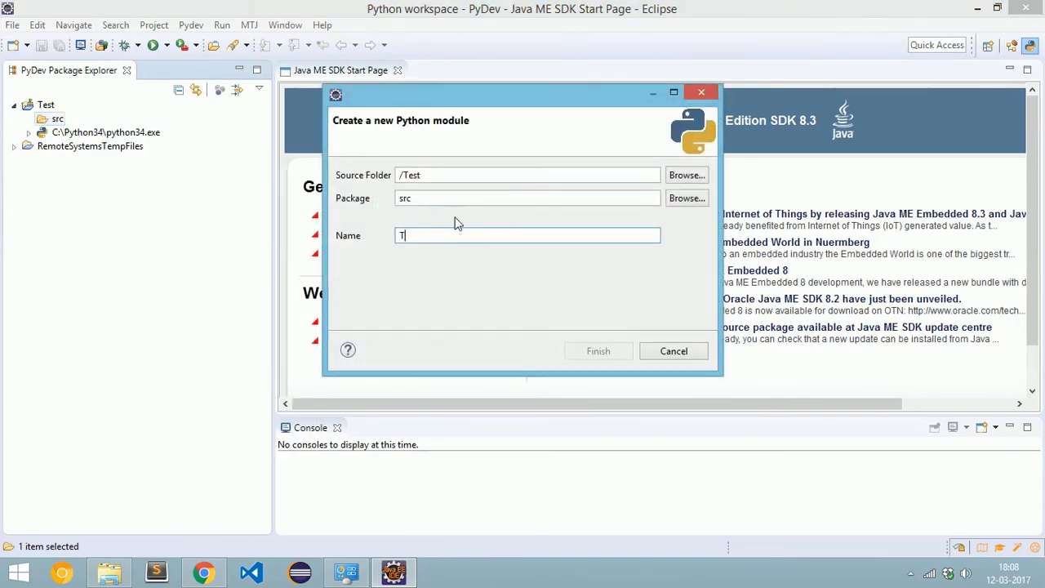
{"action": "type", "text": "esting"}
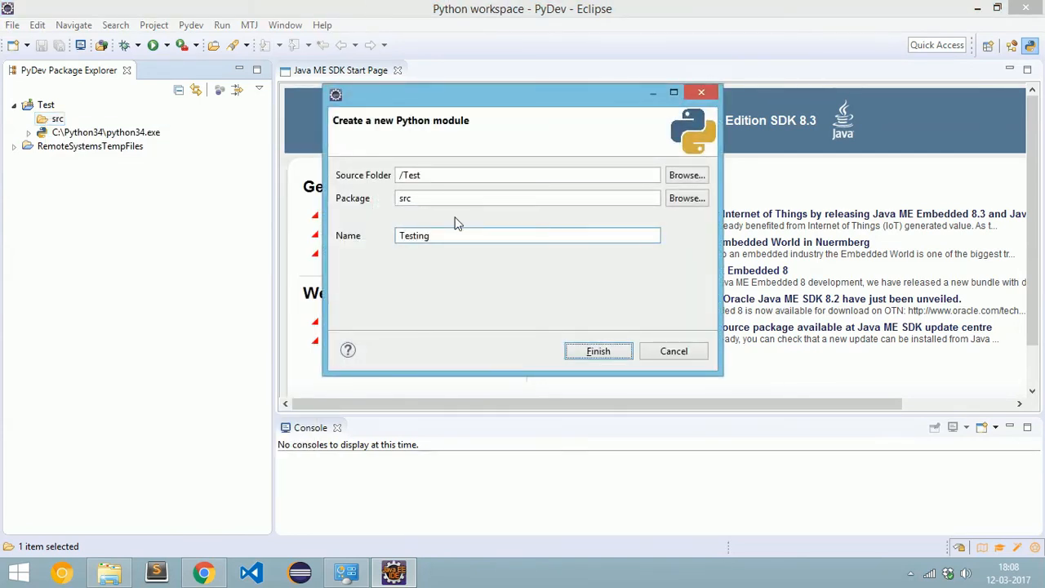
{"action": "left_click", "coordinate": [597, 351]}
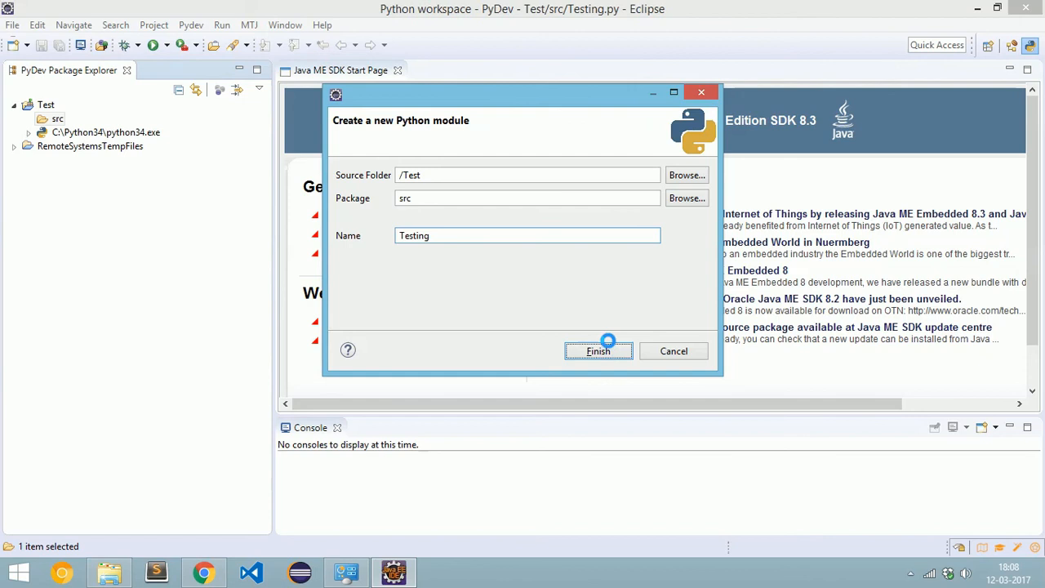
{"action": "left_click", "coordinate": [597, 351]}
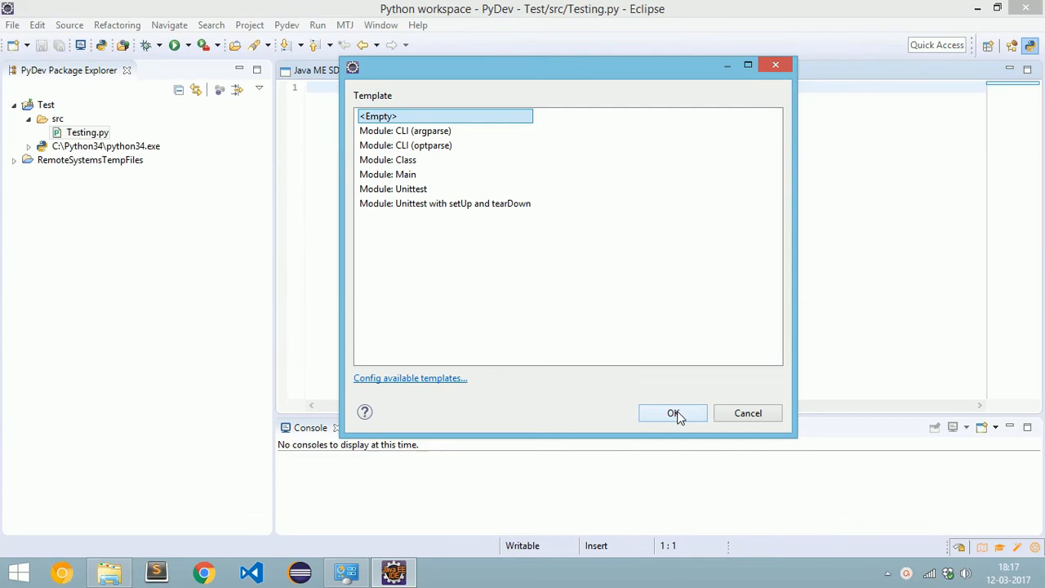
Step: Use the <Empty> template, write print("Hello World") on line 6, and save
{"action": "left_click", "coordinate": [673, 412]}
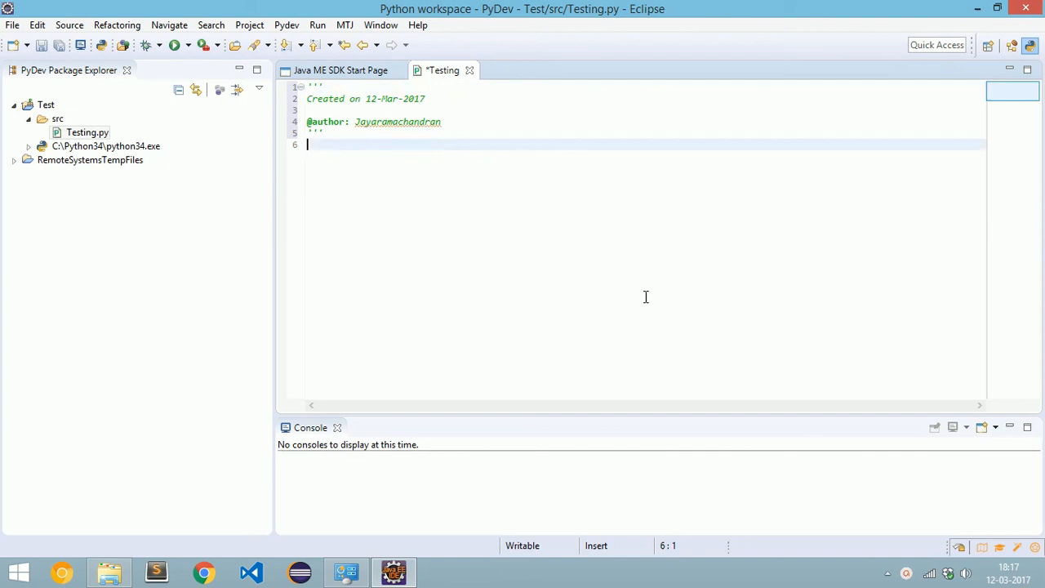
{"action": "type", "text": "print"}
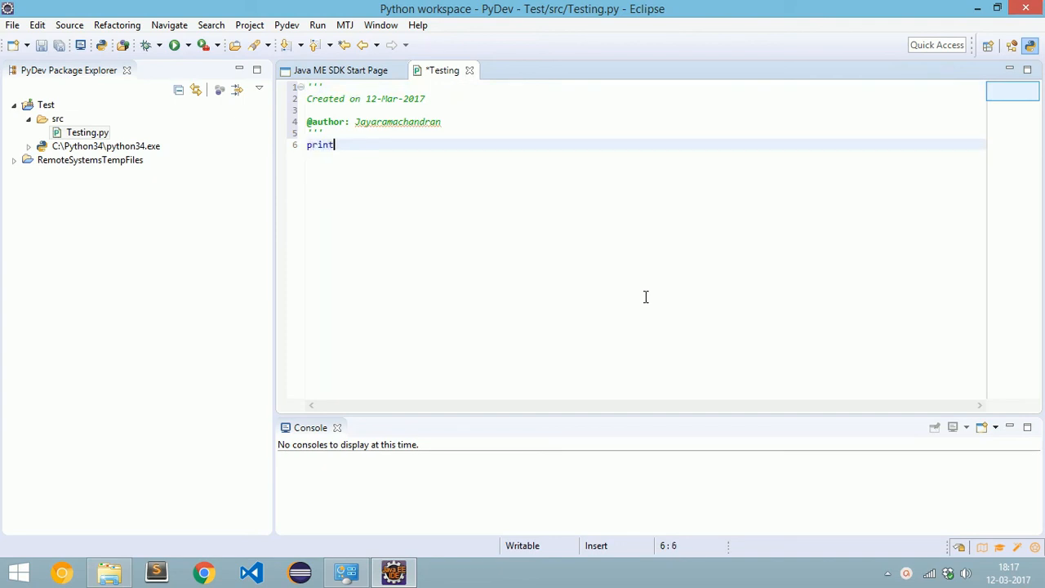
{"action": "type", "text": "()"}
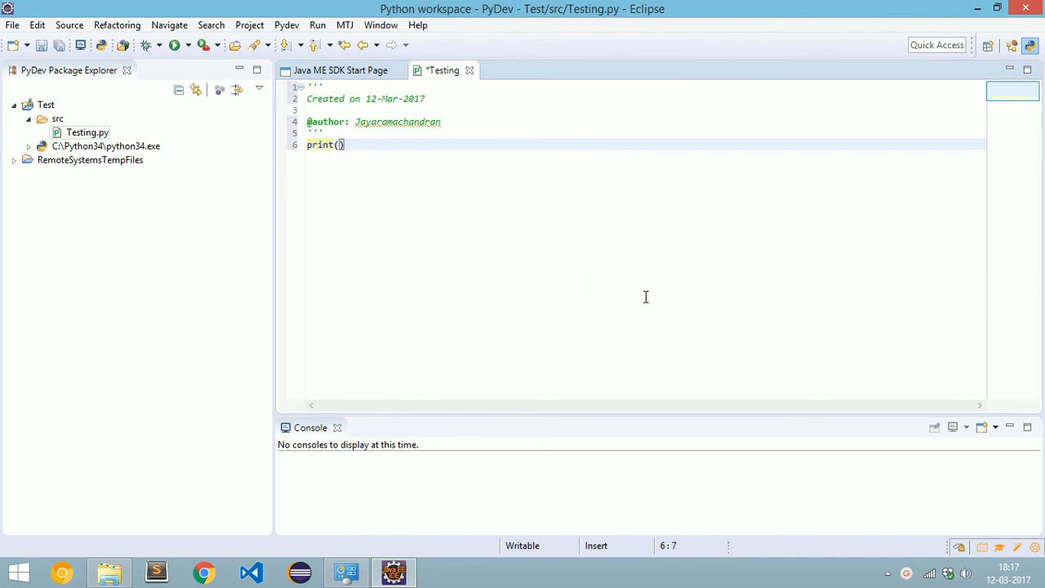
{"action": "type", "text": "\"\""}
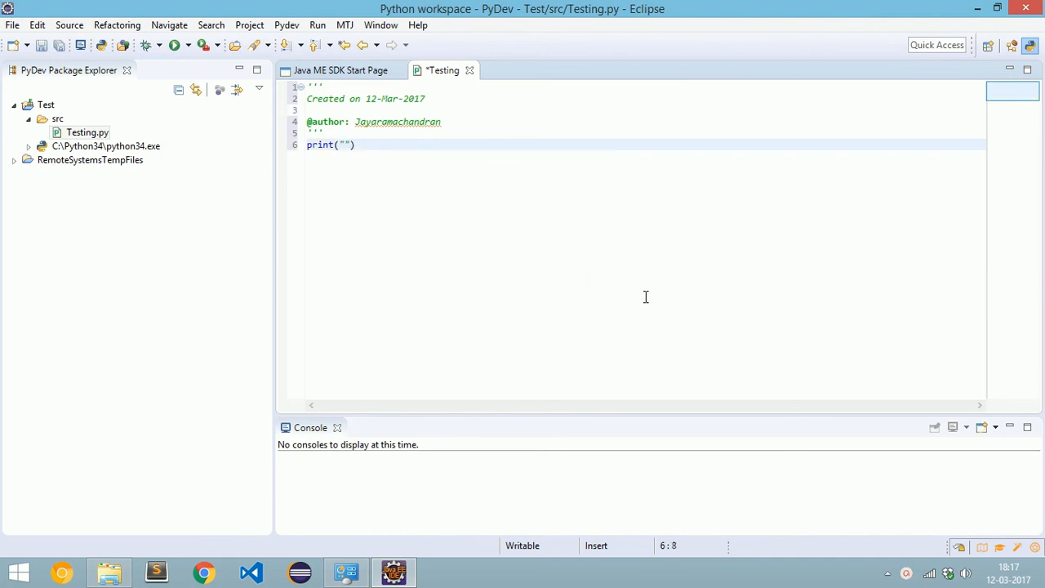
{"action": "type", "text": "H"}
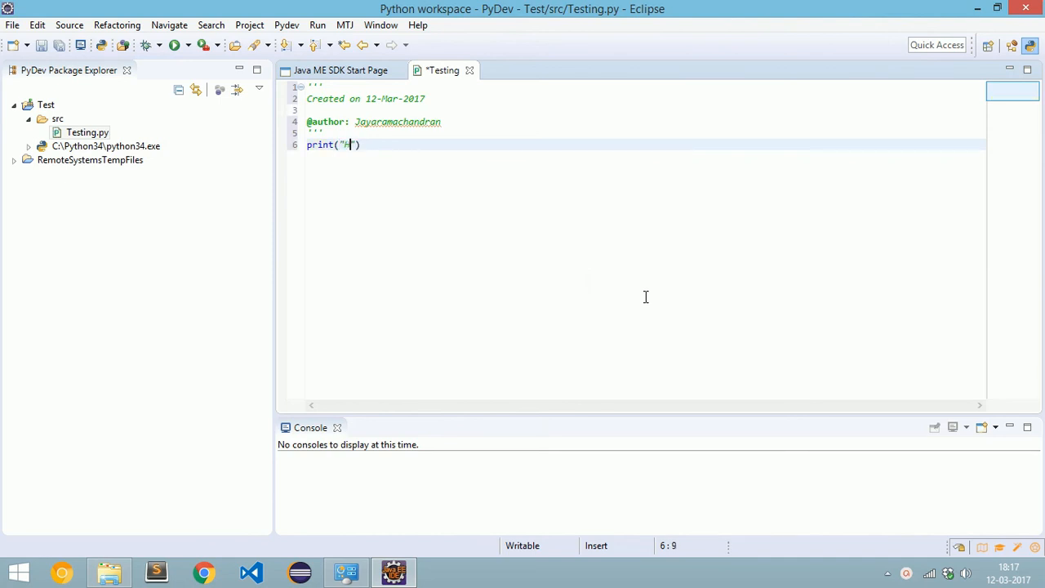
{"action": "type", "text": "ello"}
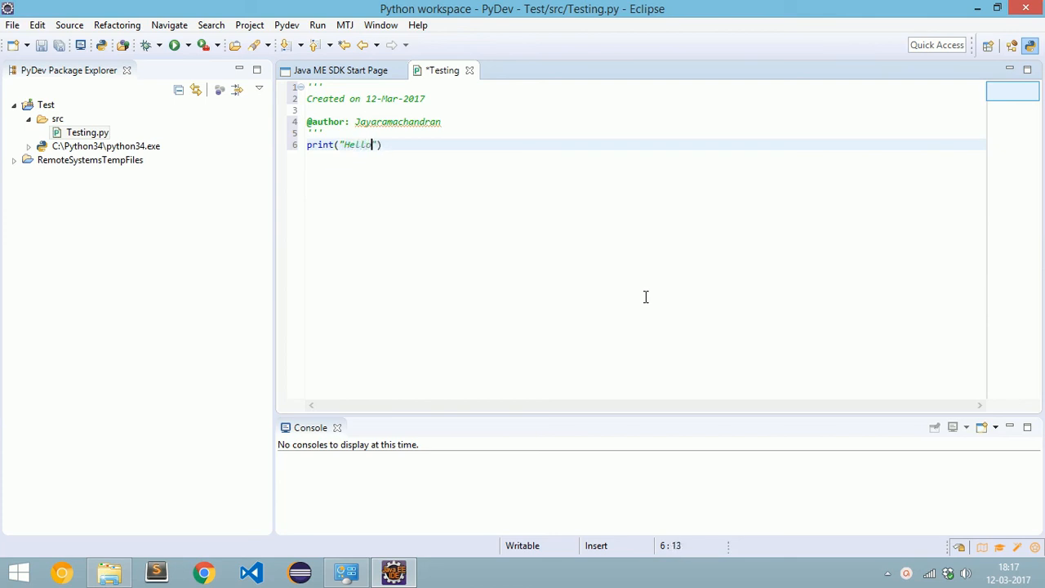
{"action": "type", "text": "Wo"}
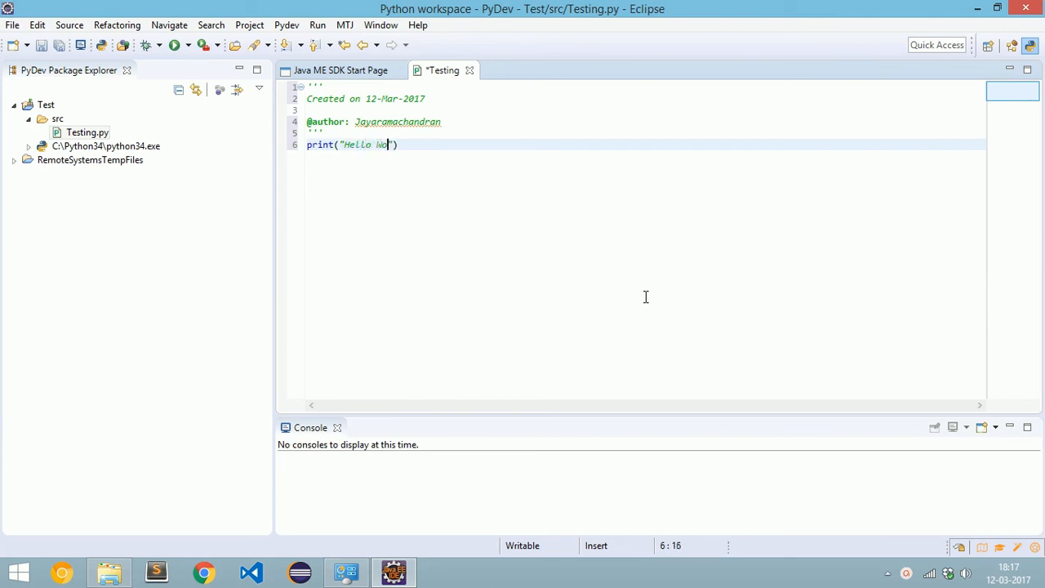
{"action": "type", "text": "rld"}
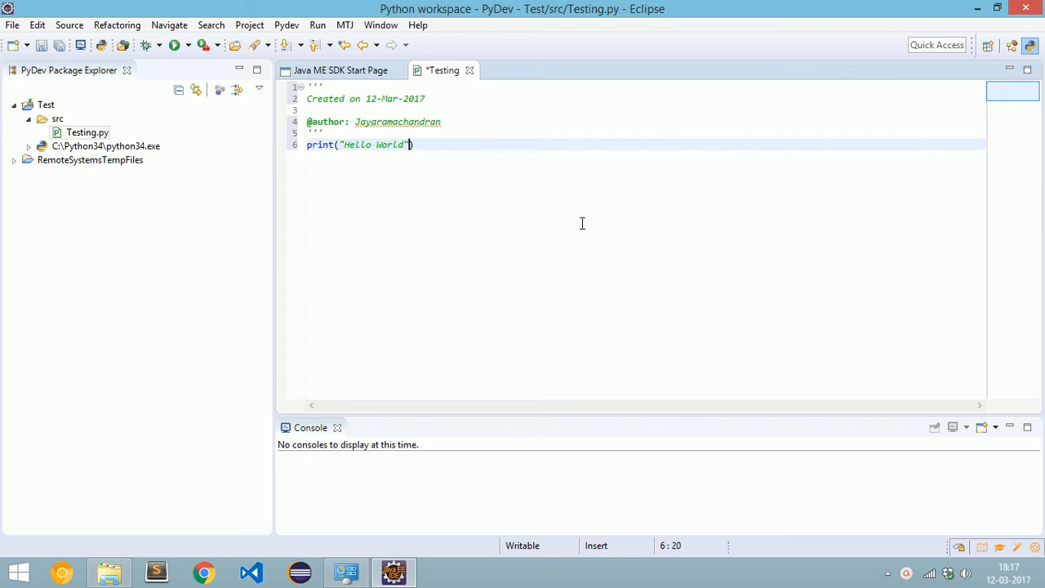
{"action": "key", "text": "ctrl+s"}
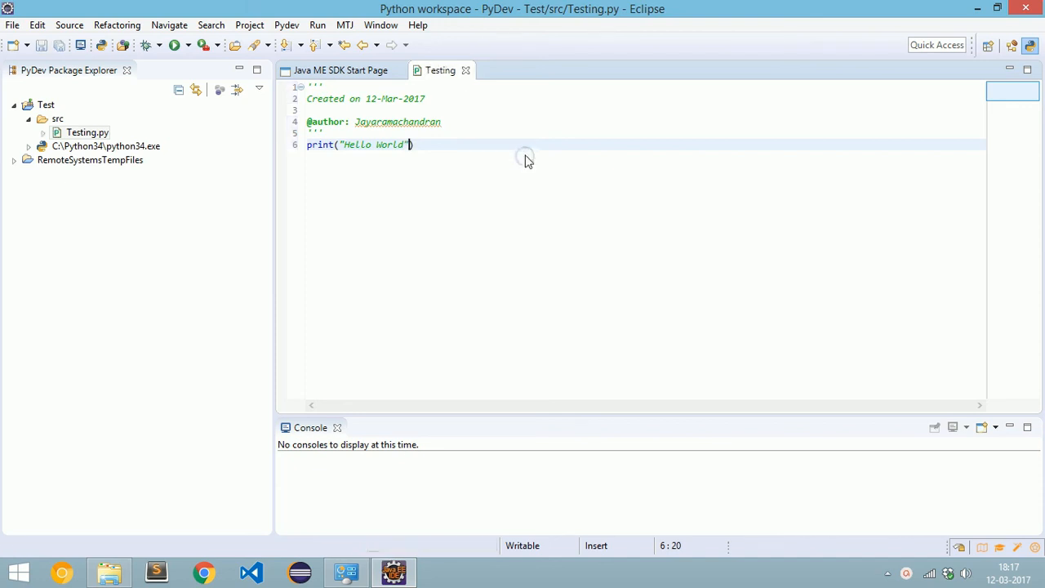
Step: Run Testing.py with Run As > Python Run to show Hello World in the Console
{"action": "right_click", "coordinate": [525, 157]}
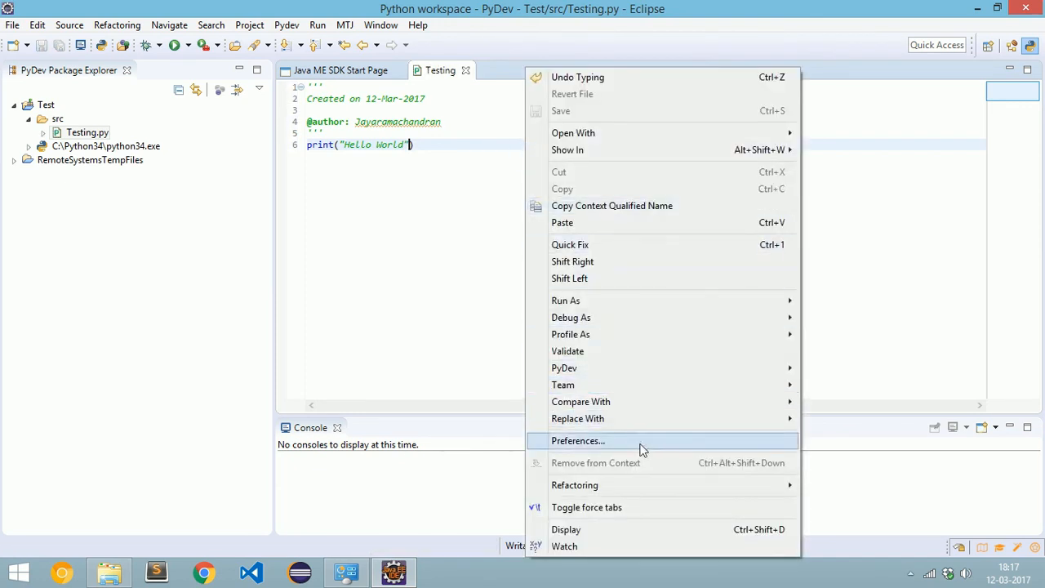
{"action": "mouse_move", "coordinate": [566, 299]}
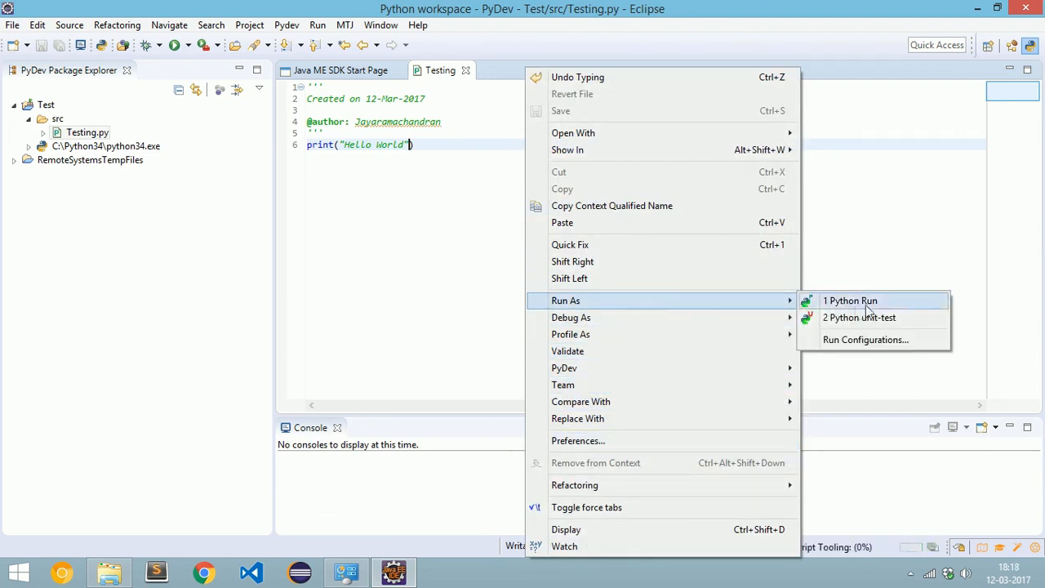
{"action": "left_click", "coordinate": [849, 301]}
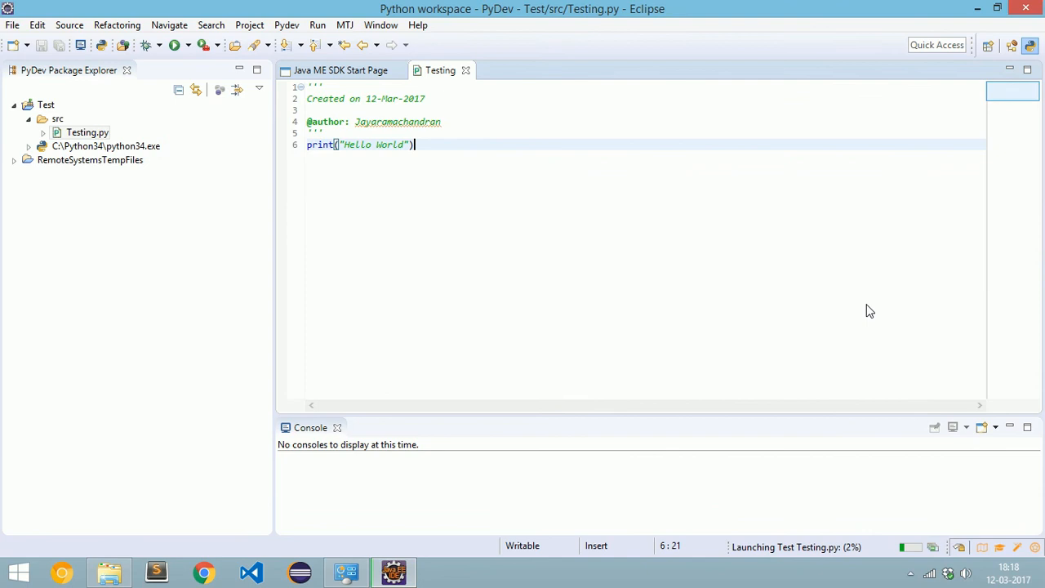
{"action": "left_click", "coordinate": [175, 45]}
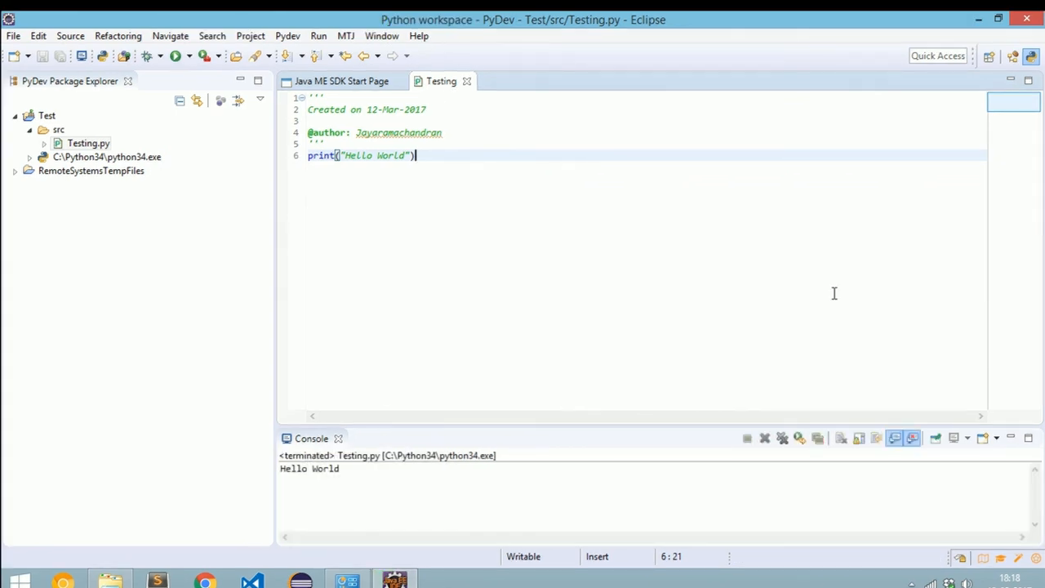